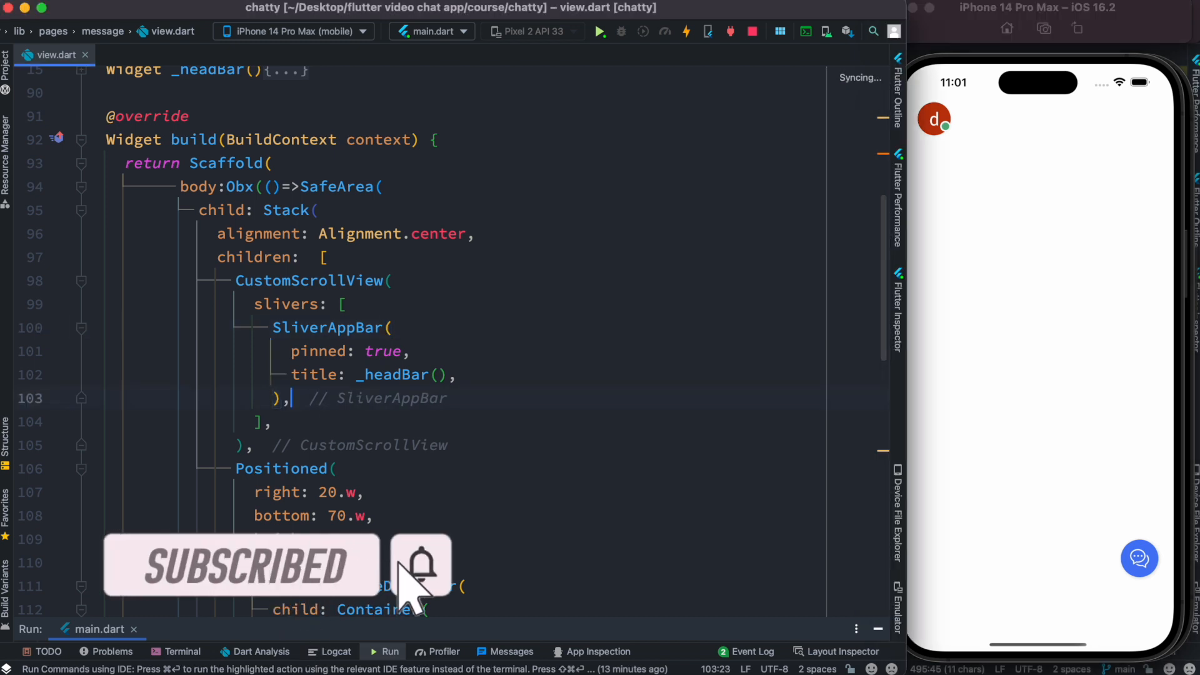
Insert a SliverPadding after the SliverAppBar with EdgeInsets.symmetric vertical and horizontal padding
key(enter)
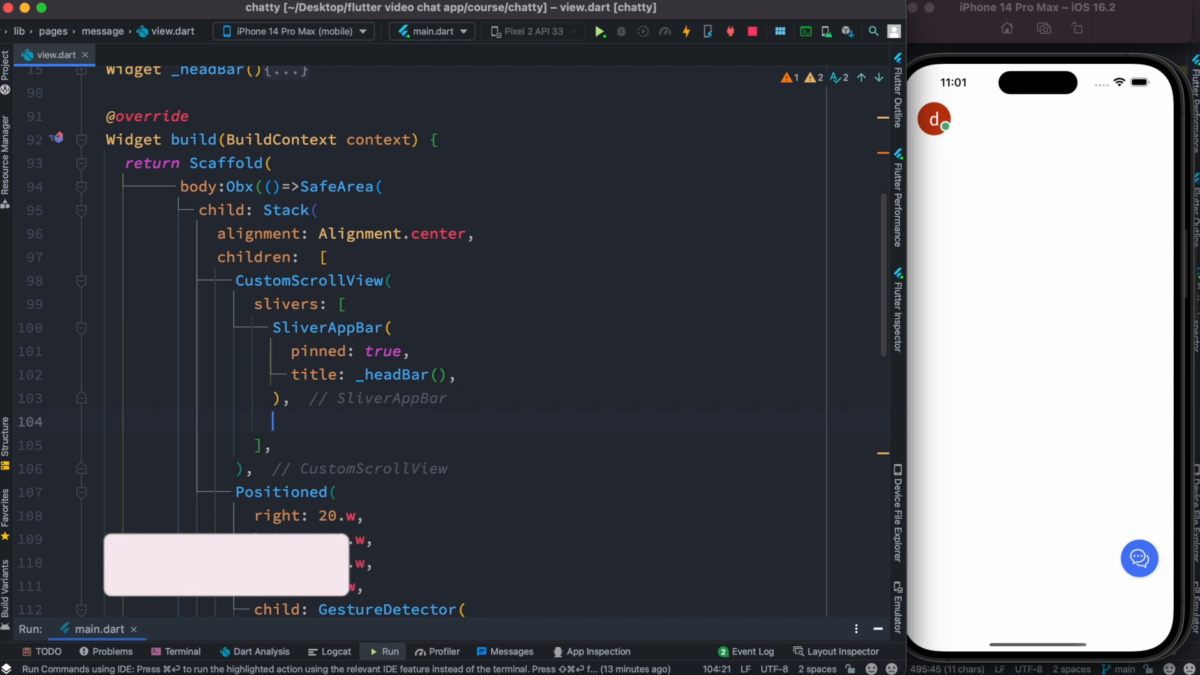
text(SliverPadding(padding:)
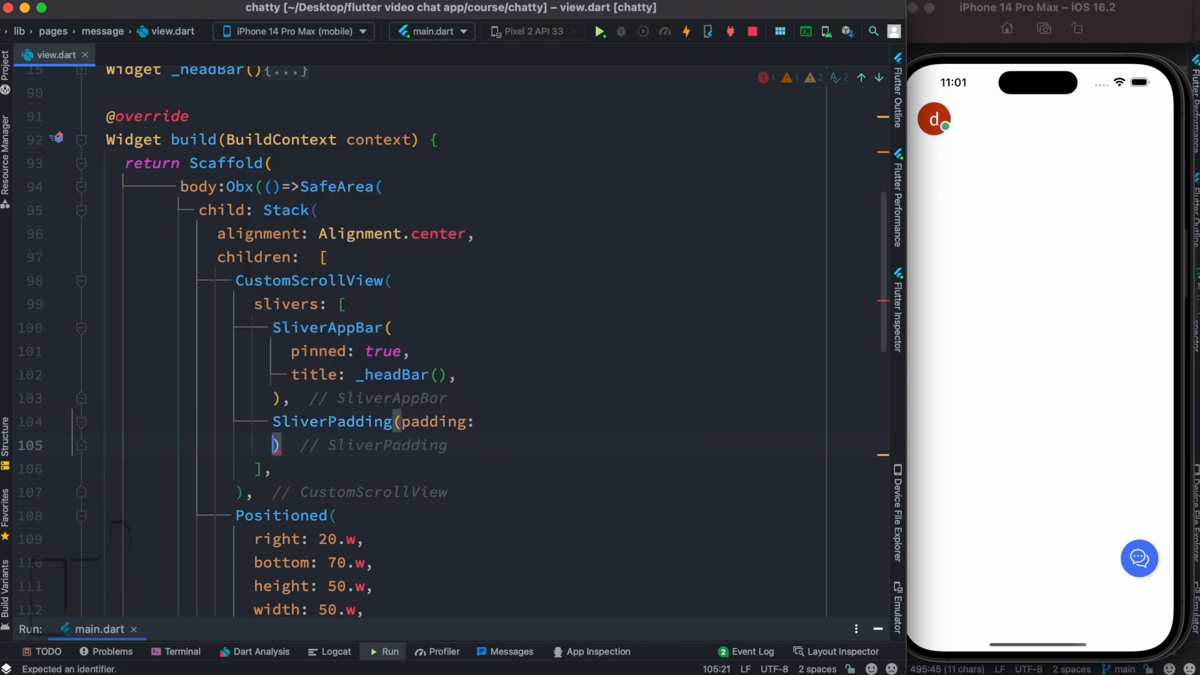
key(enter)
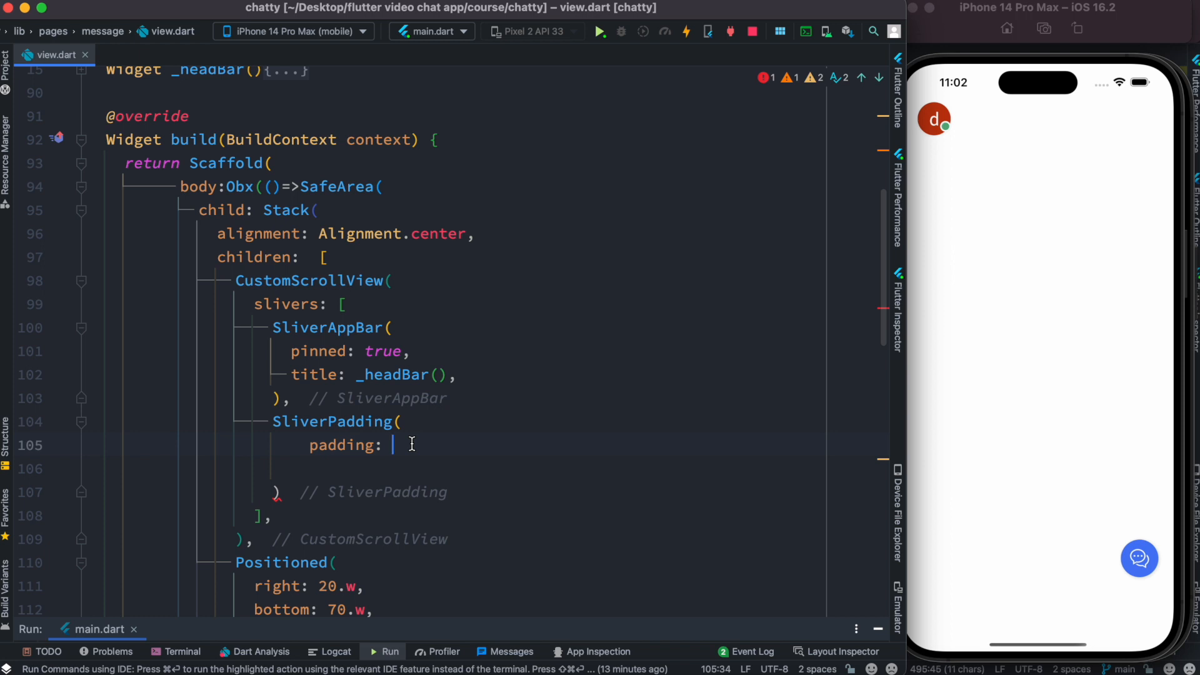
text(E)
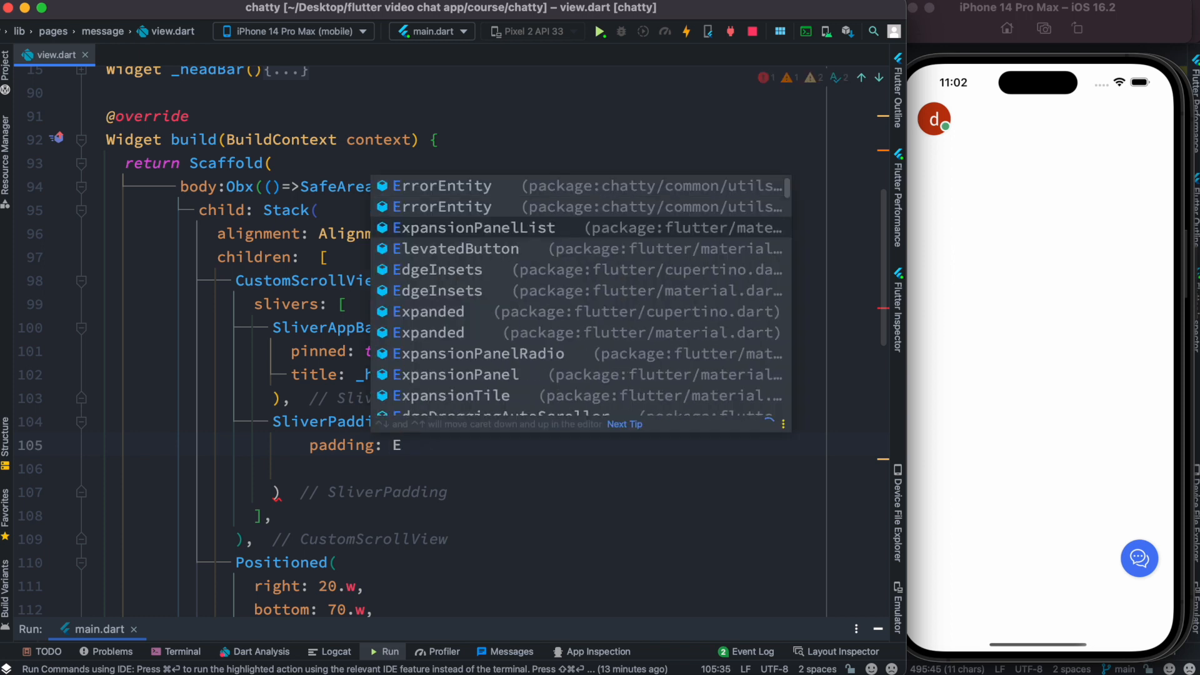
text(dgeInsets.symmetric()
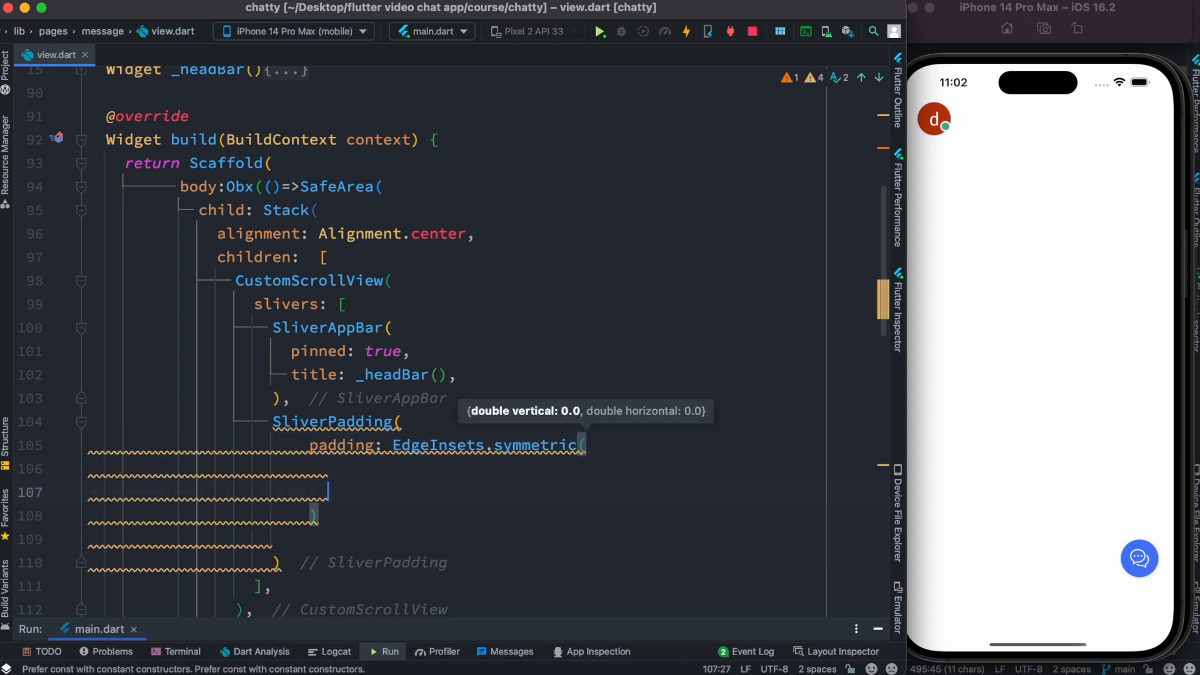
text(vertical: 0.0,)
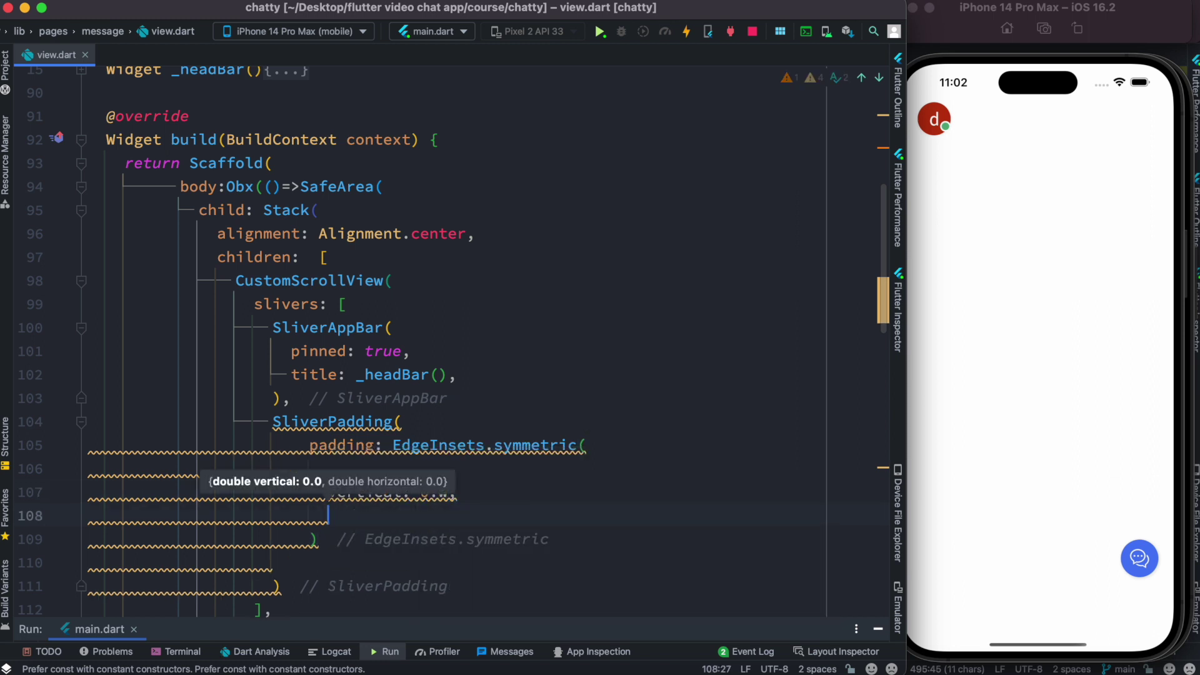
text(horizontal: 0.w)
text(sliver: ,)
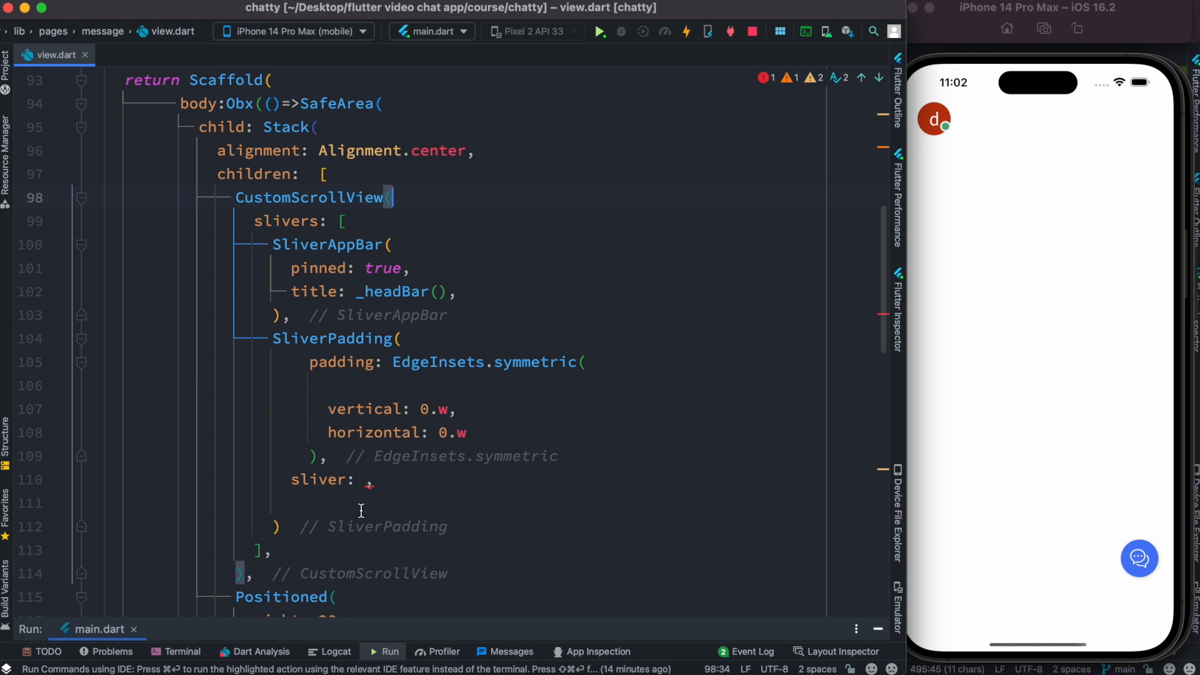
Set the SliverPadding's sliver to SliverToBoxAdapter(child: _headTabs())
click(367, 480)
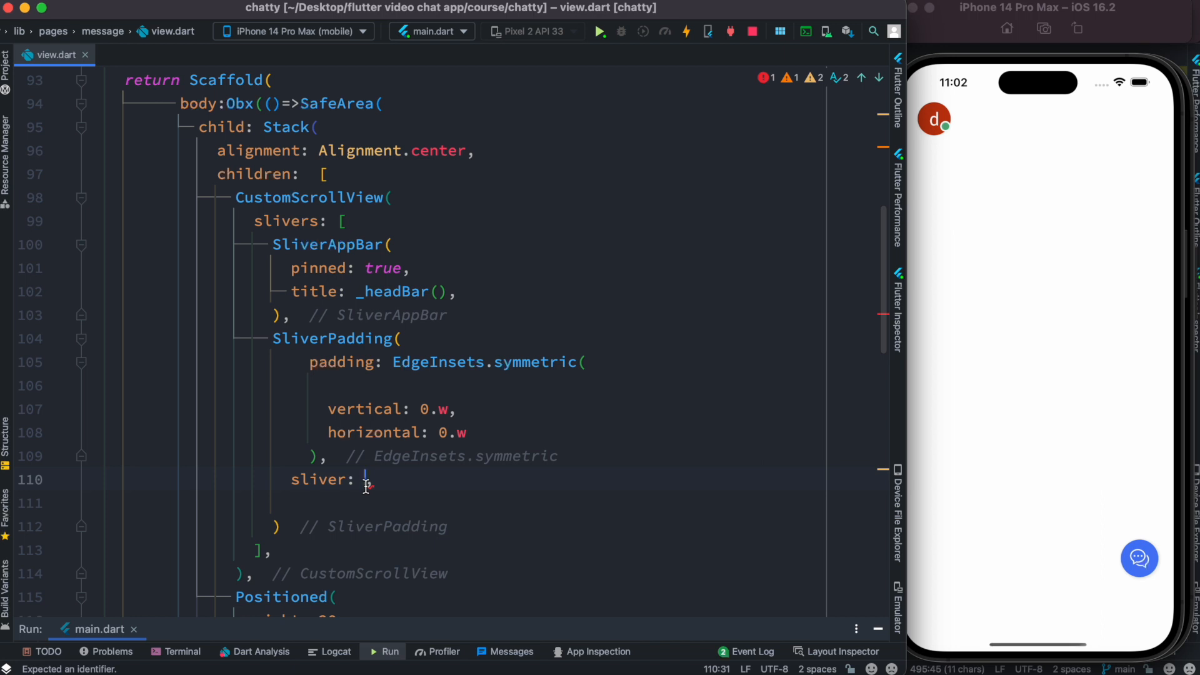
text(S)
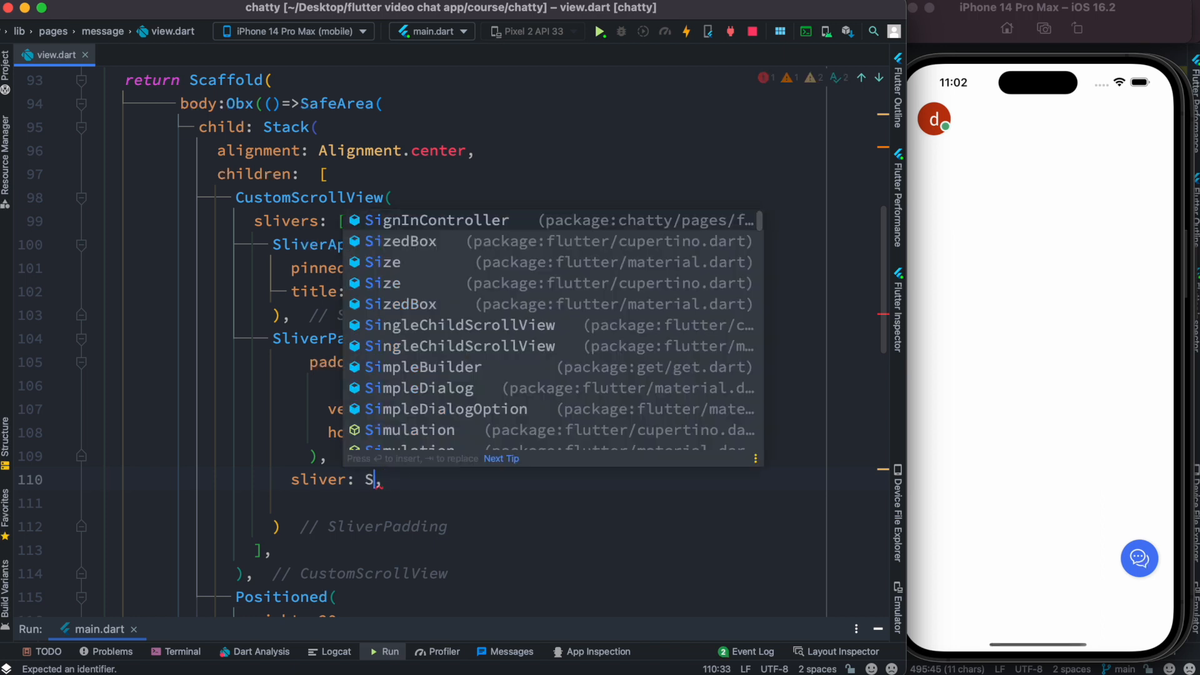
text(liverToBoxAdapter()
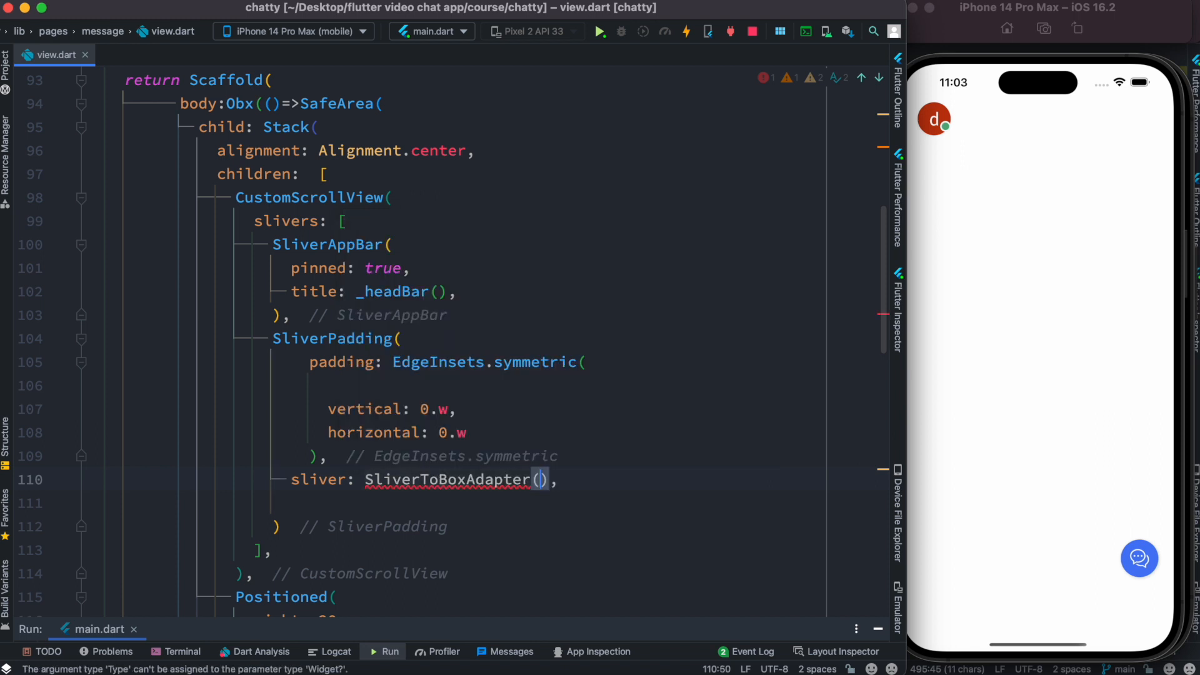
text(child: ,)
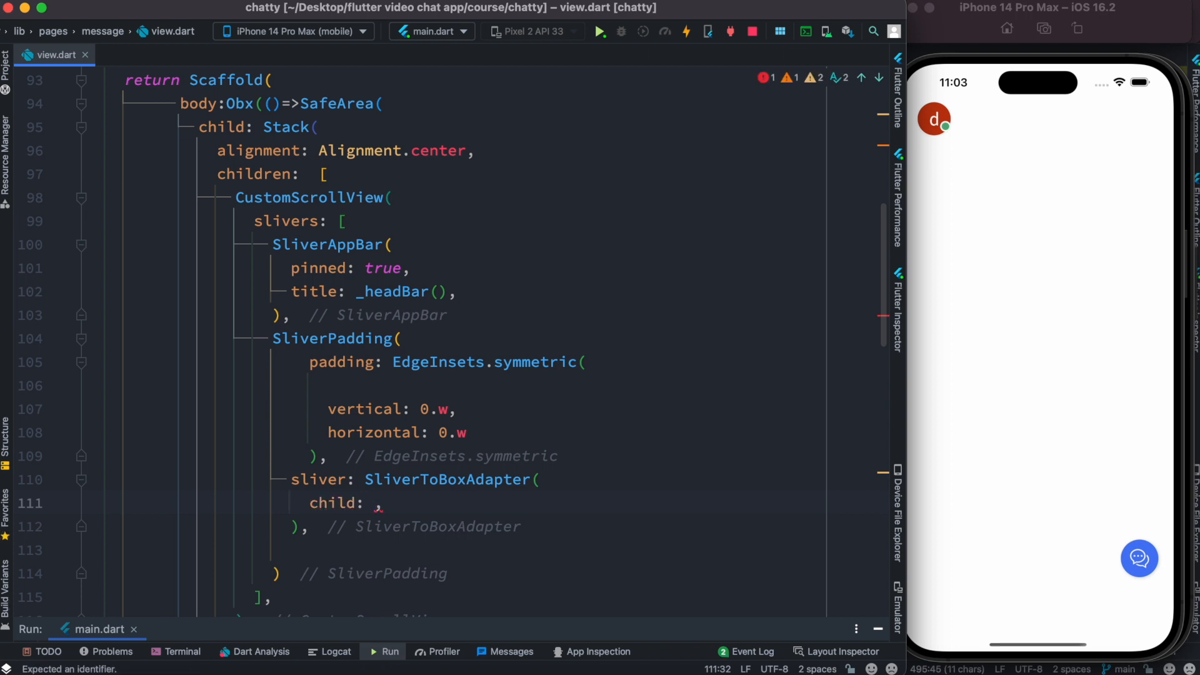
text(_headTabs()
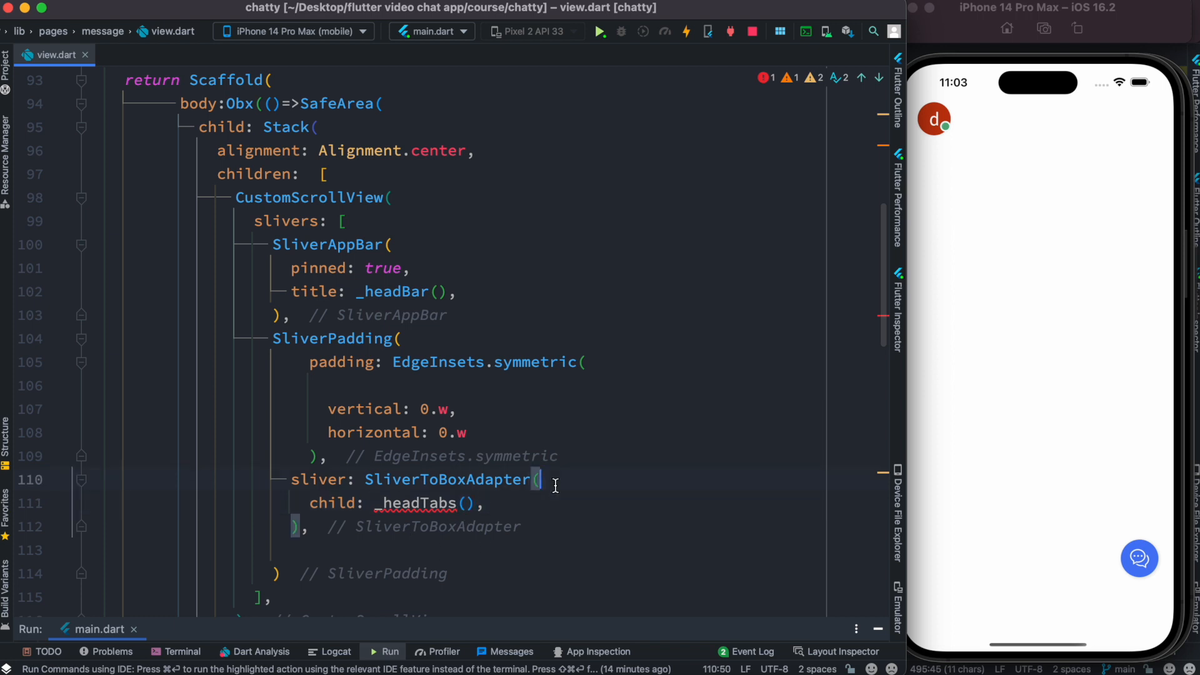
Inspect the undefined _headTabs method error, then scroll to the top of the class
double_click(448, 479)
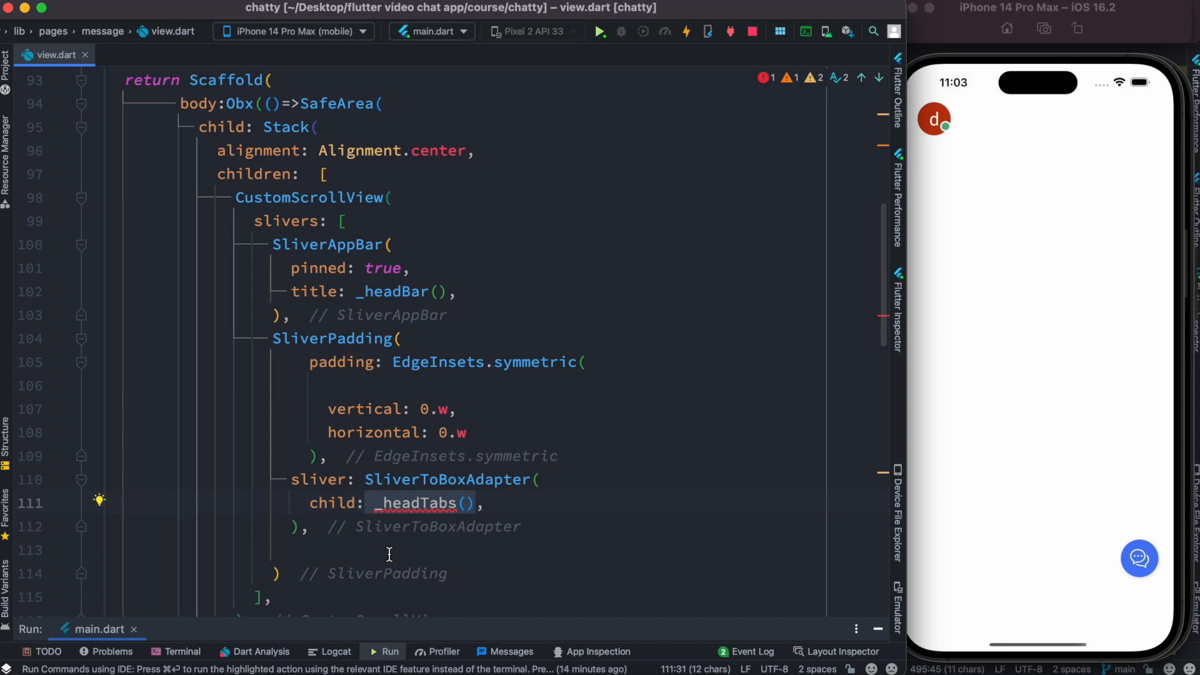
mouse_move(364, 232)
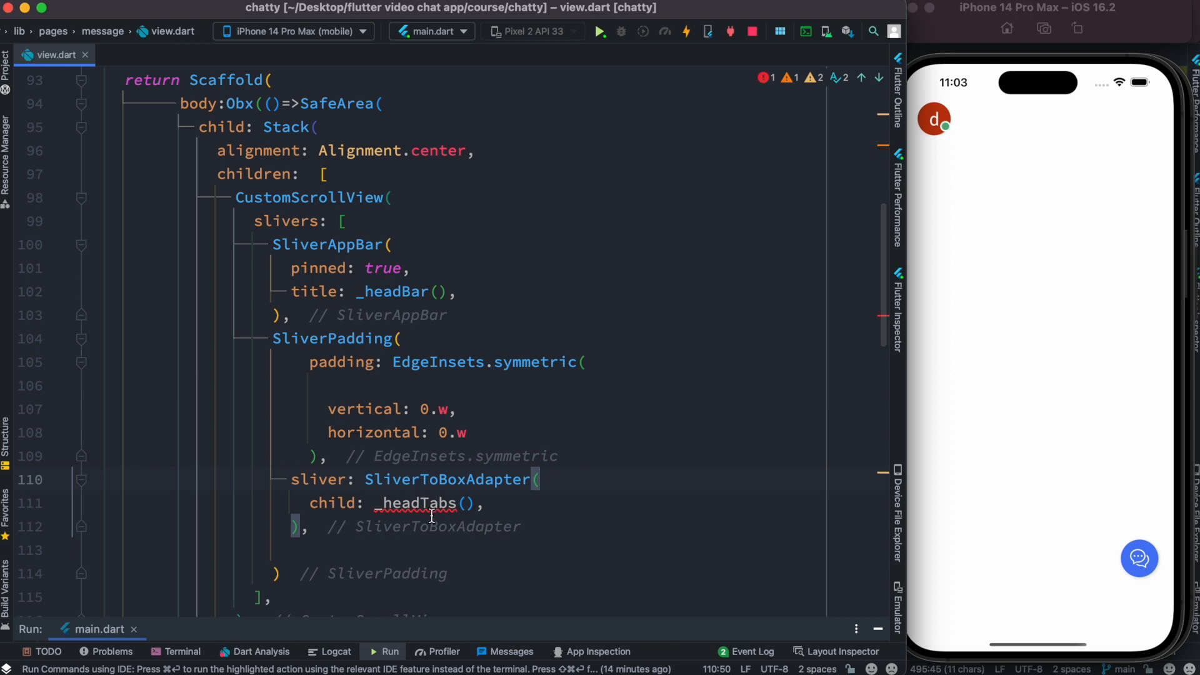
double_click(416, 502)
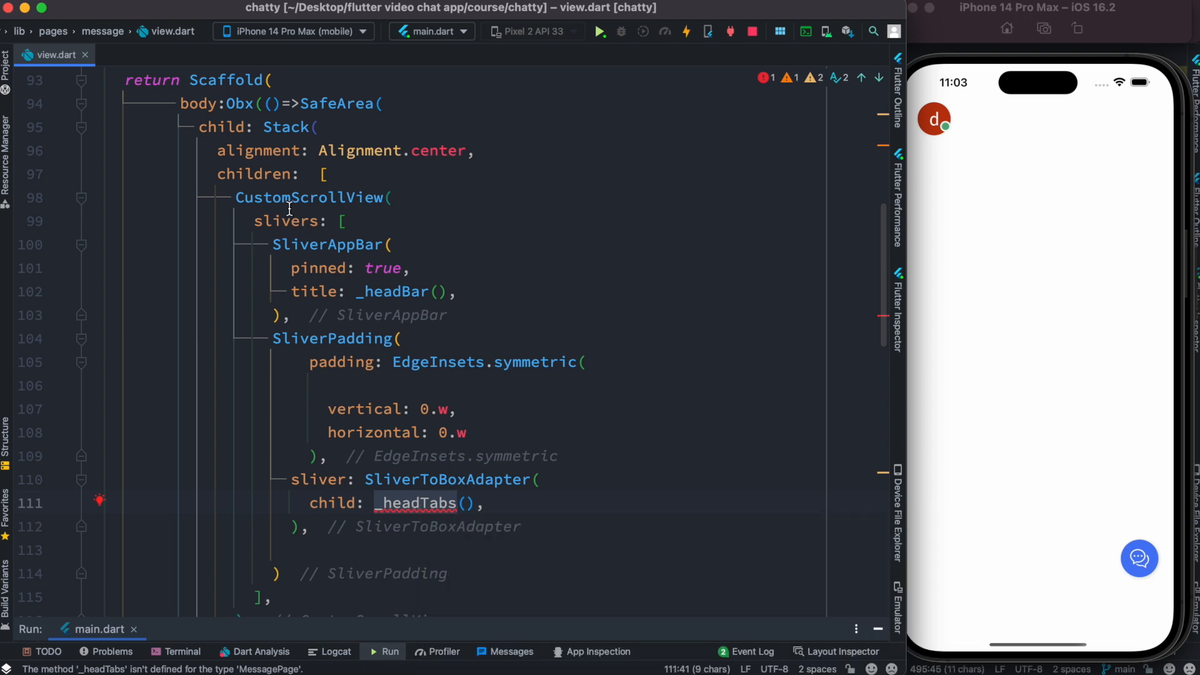
click(543, 479)
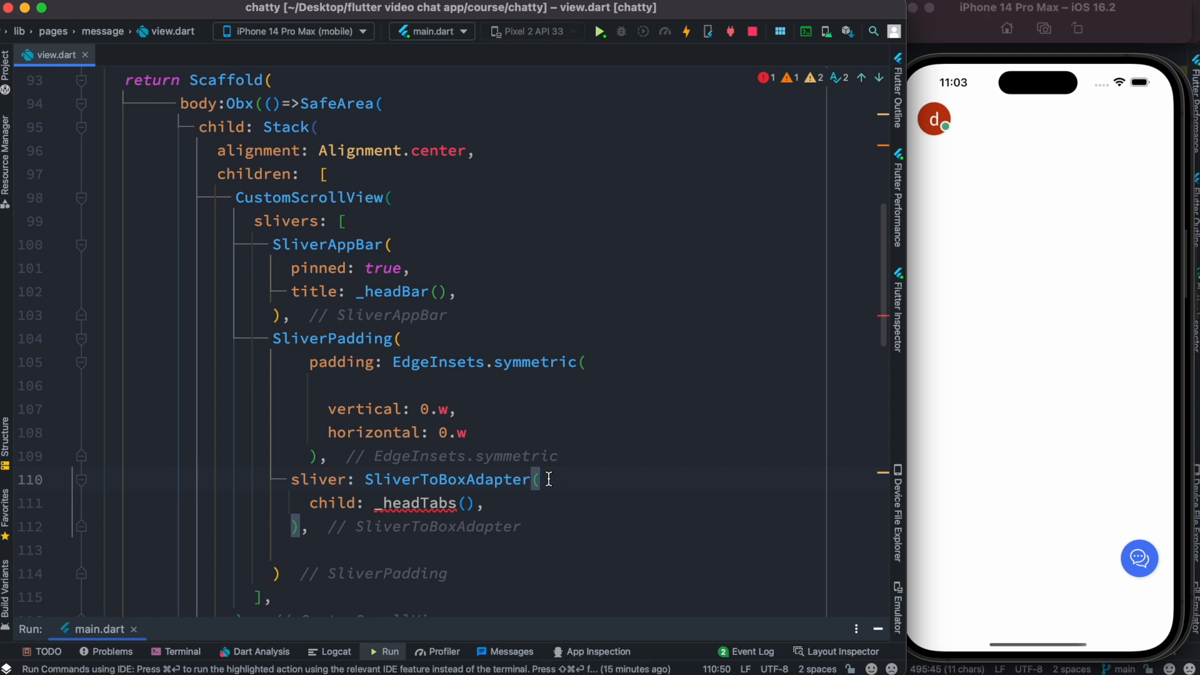
mouse_move(338, 463)
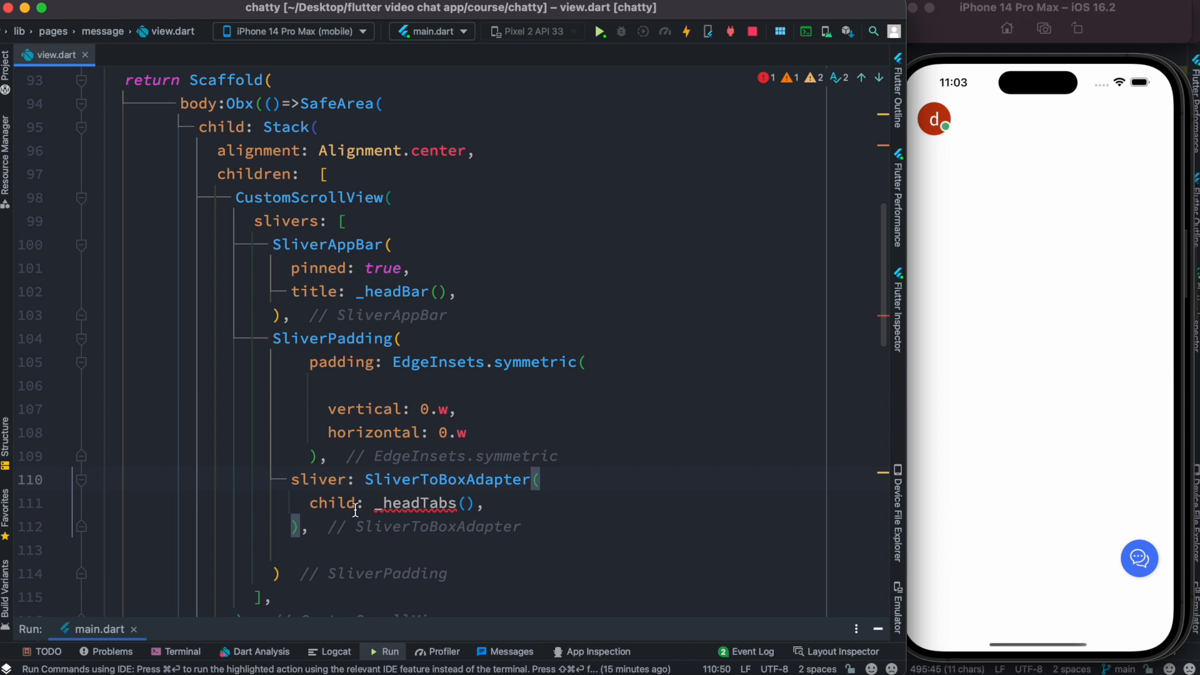
scroll(up, 3)
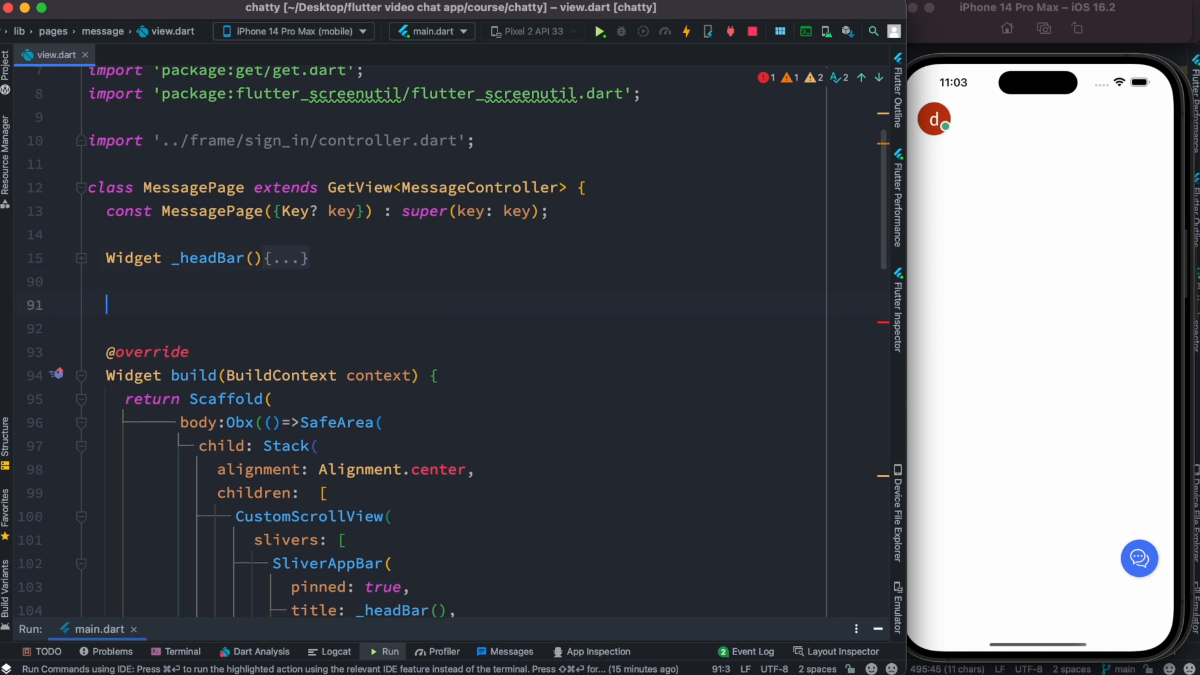
Define a Widget _headTabs() method that returns a Container
text(Widget _)
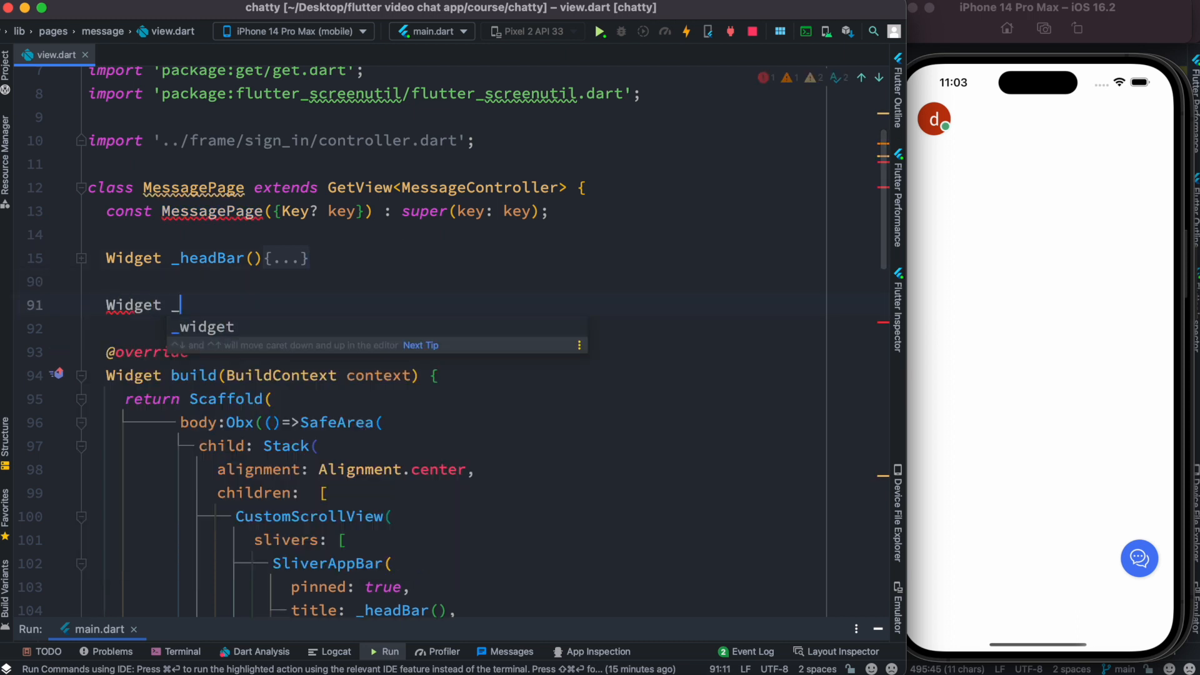
text(headTabs)
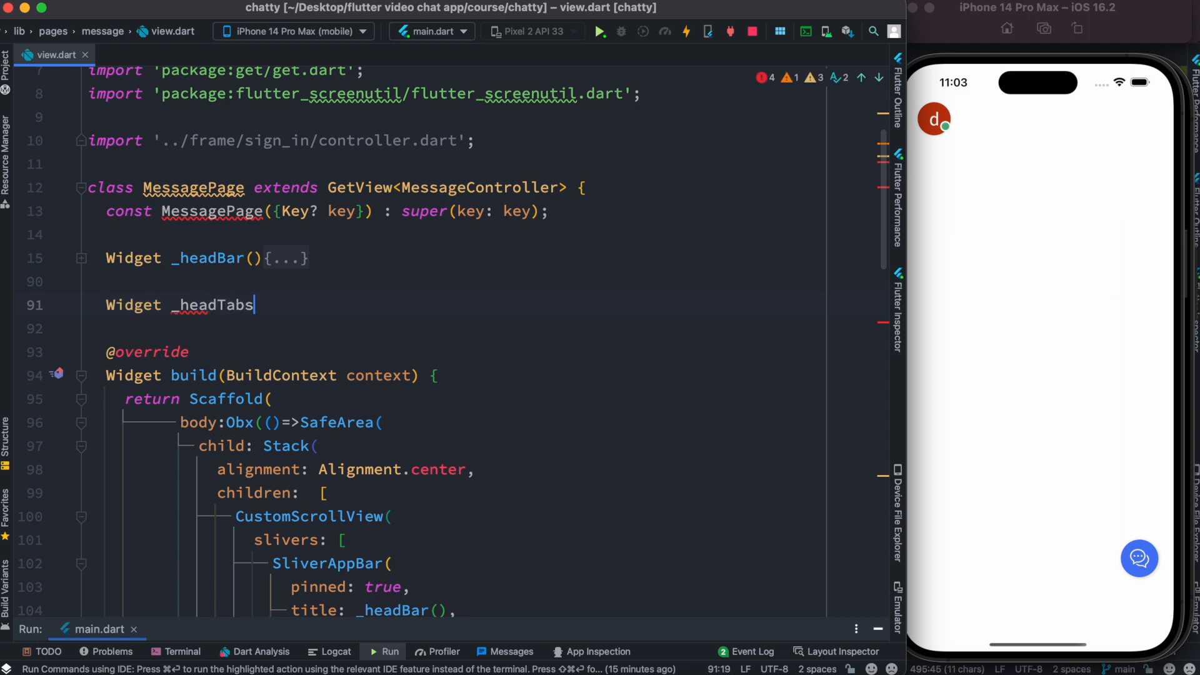
text((){)
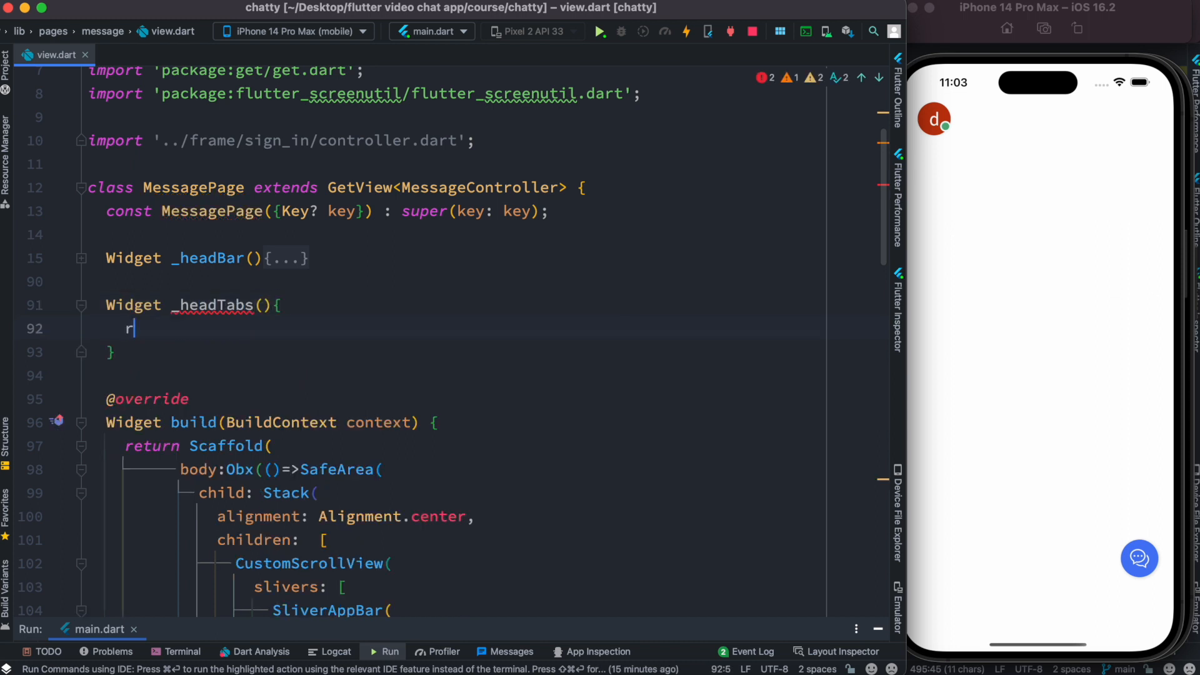
text(eturn)
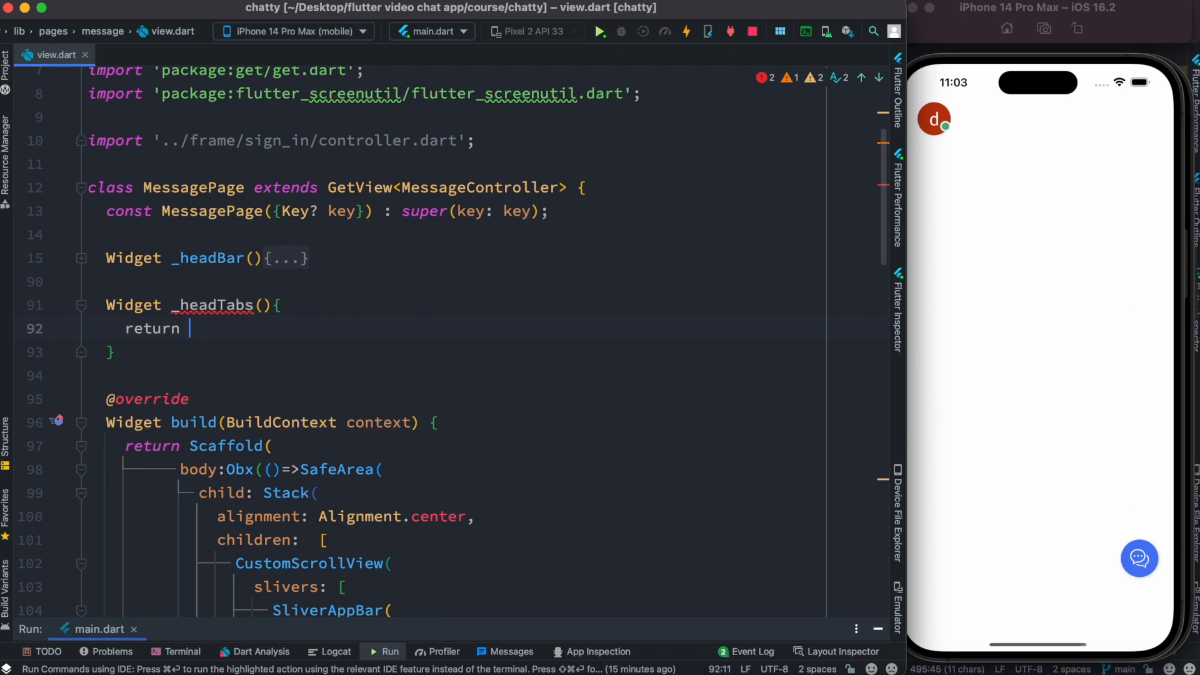
text(Container();)
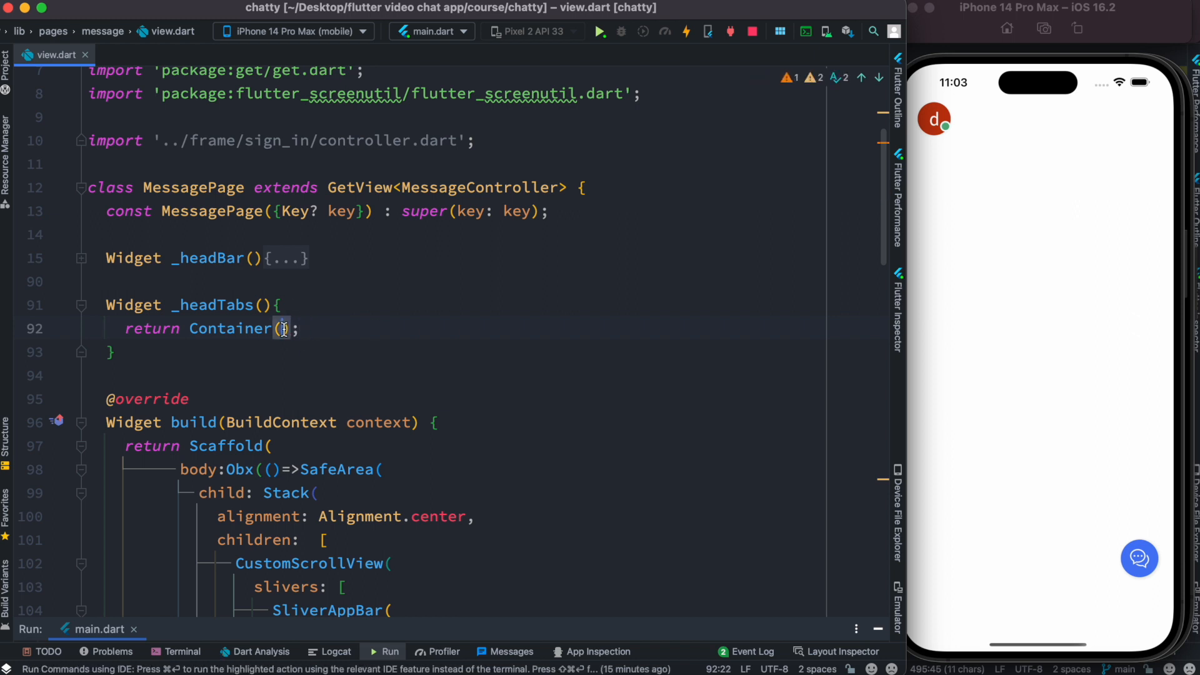
Give the _headTabs Container height 70, width 300 and color Colors.red
key(Return)
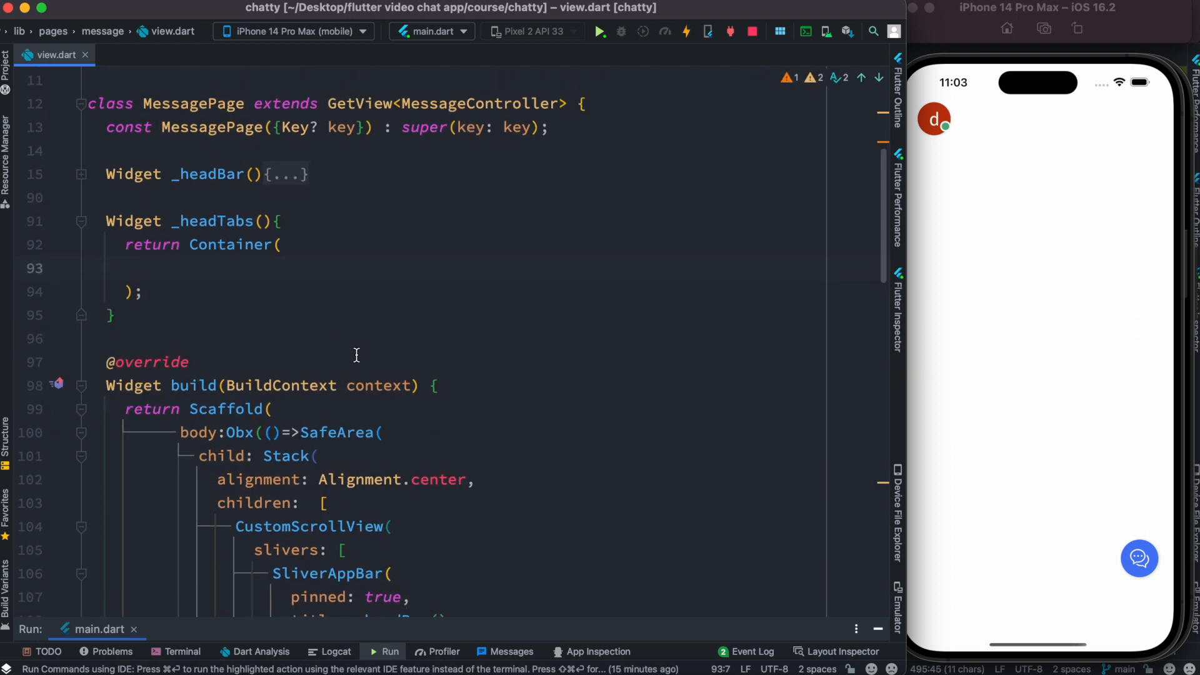
mouse_move(904, 169)
text(height: ,)
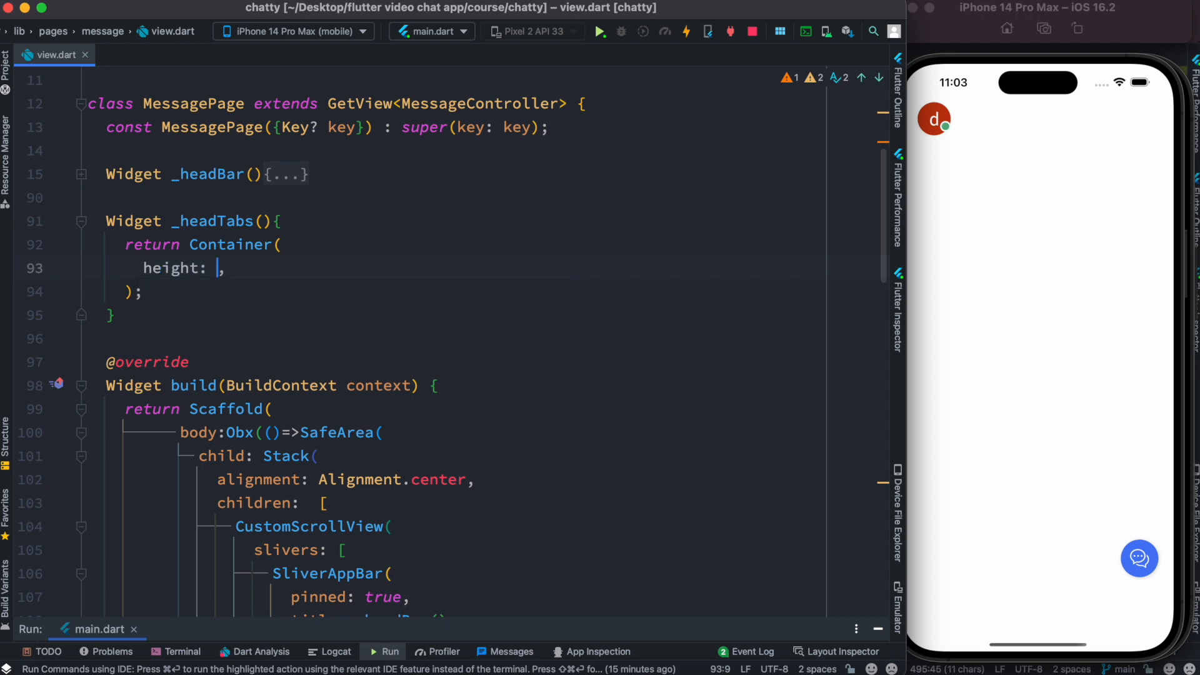
text(70)
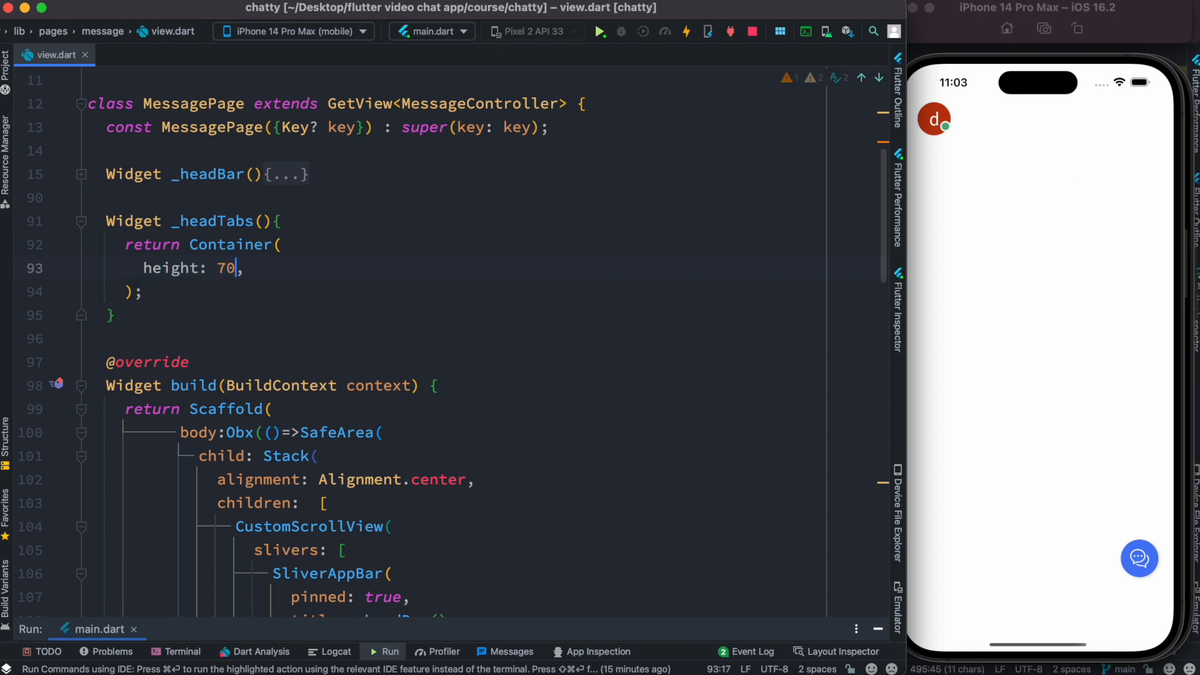
key(Return)
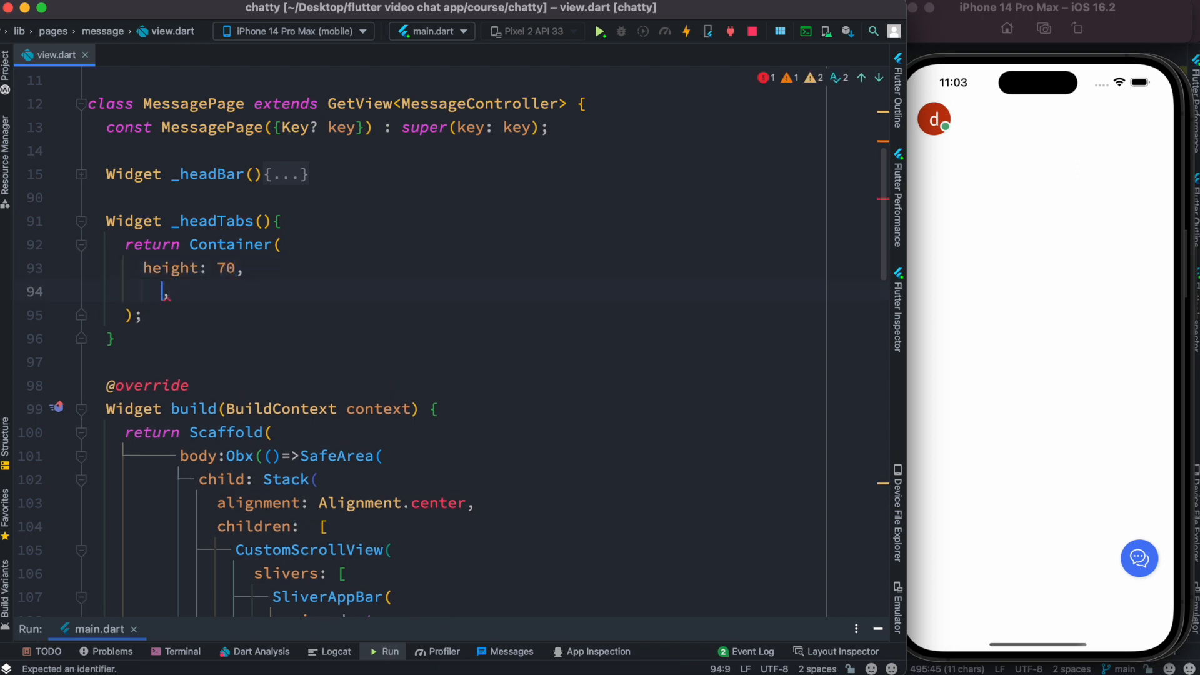
text(width: 300)
text(child: ,)
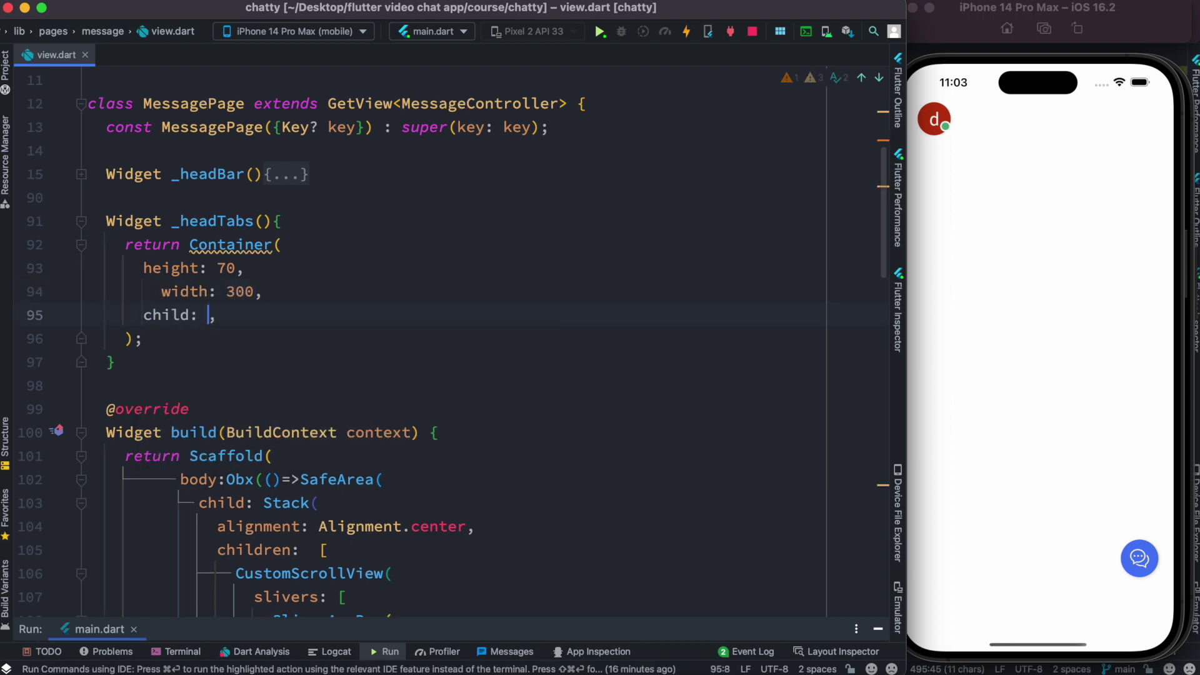
text(co)
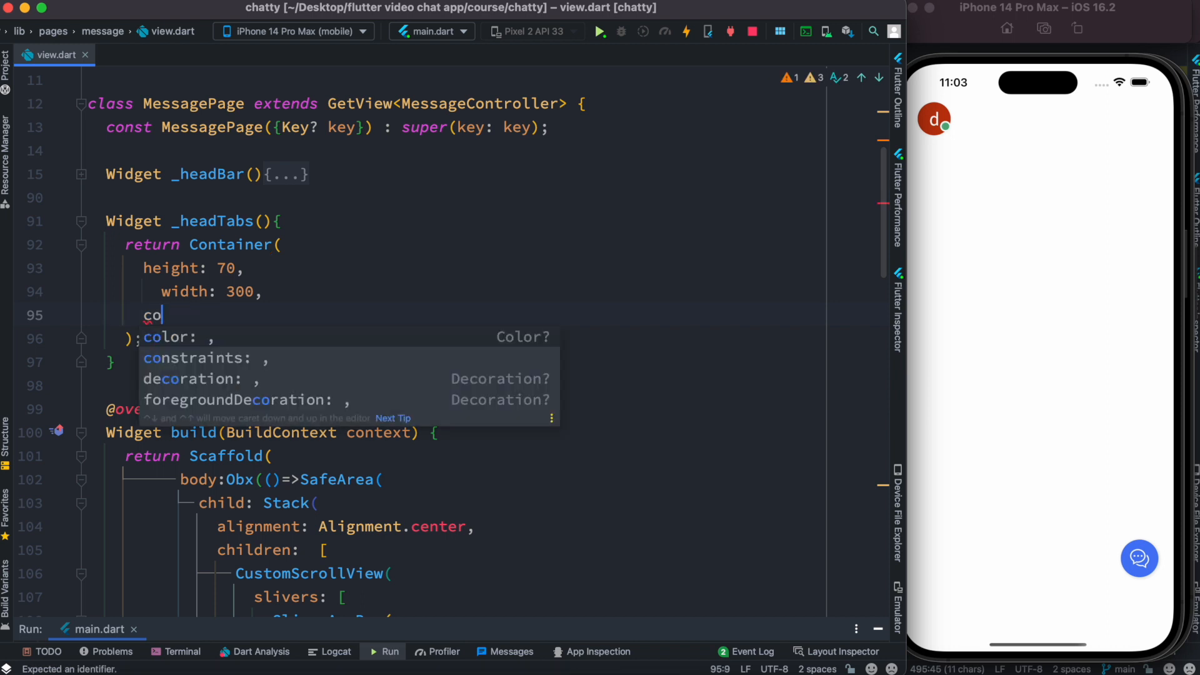
click(167, 337)
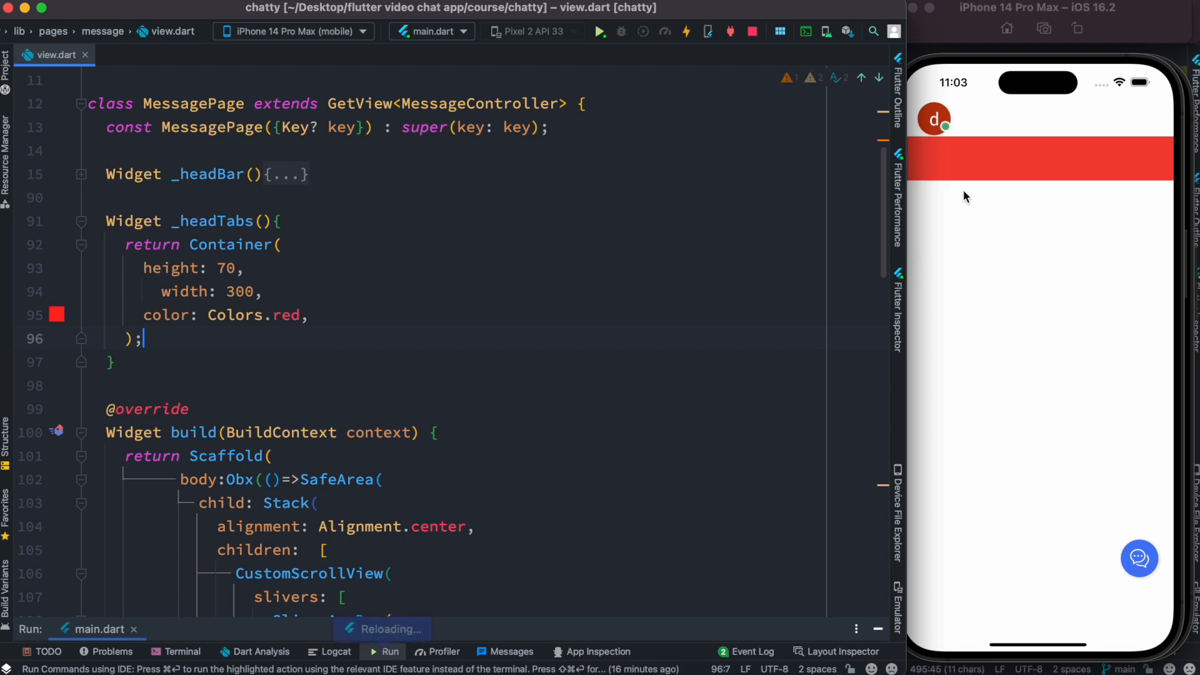
Replace the SliverToBoxAdapter wrapper with sliver: _headTabs() directly and view the run output
scroll(down, 3)
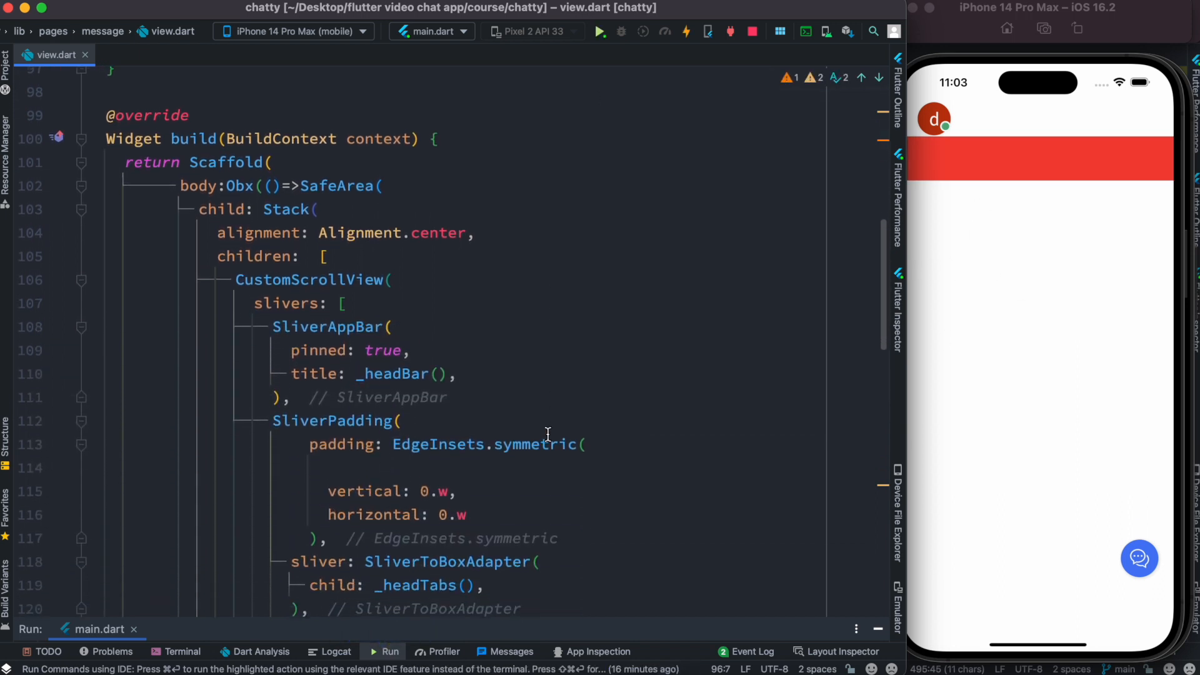
scroll(down, 3)
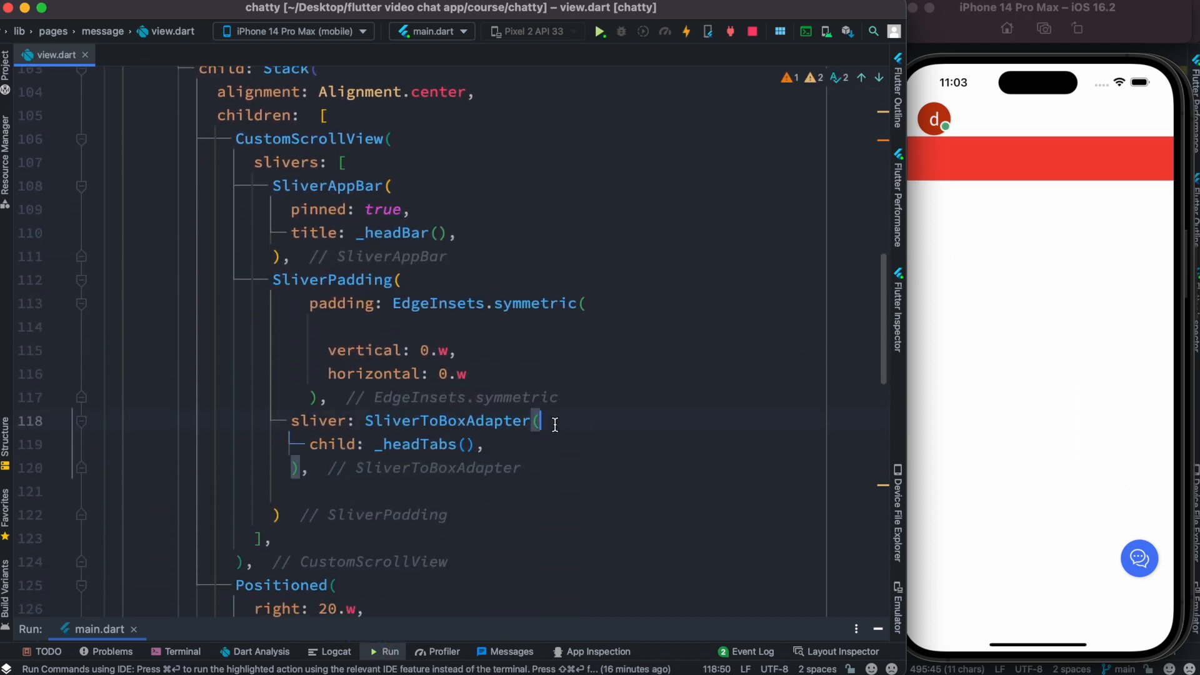
mouse_move(490, 427)
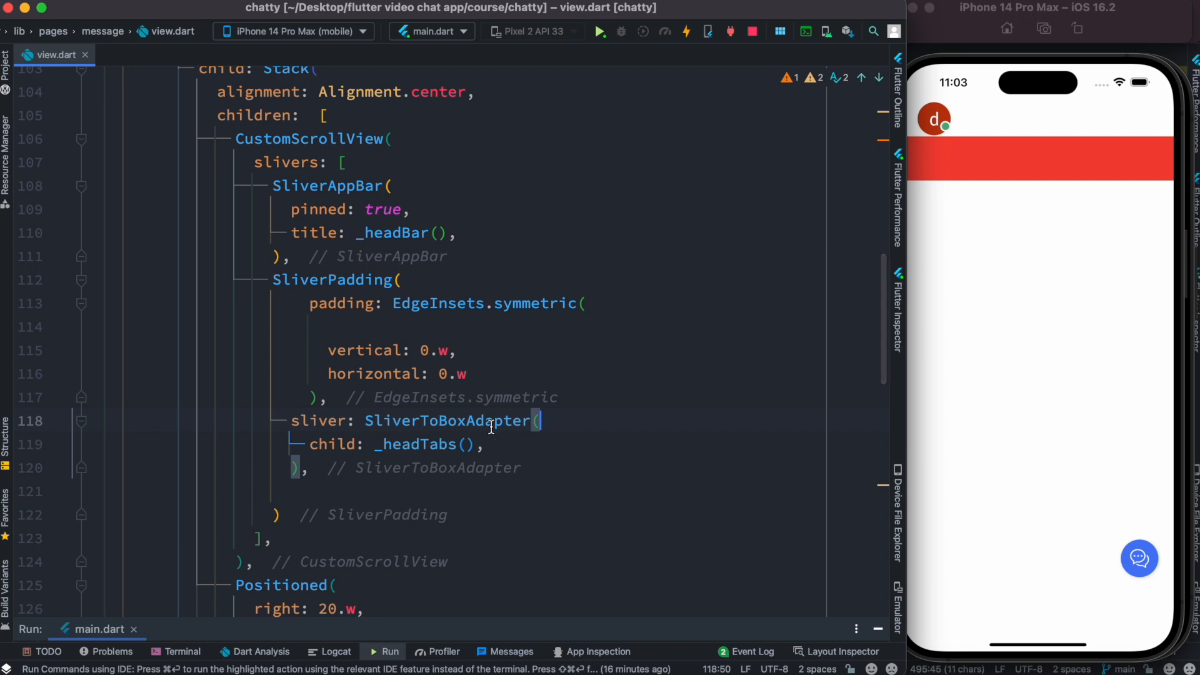
double_click(419, 444)
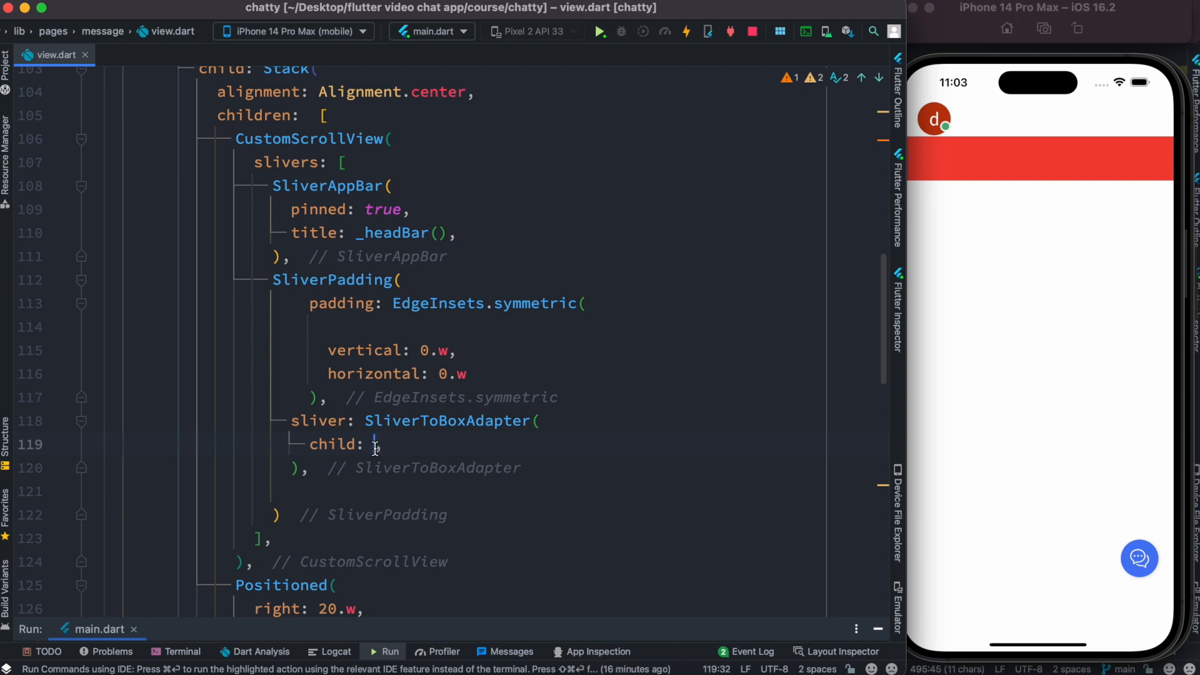
text(,)
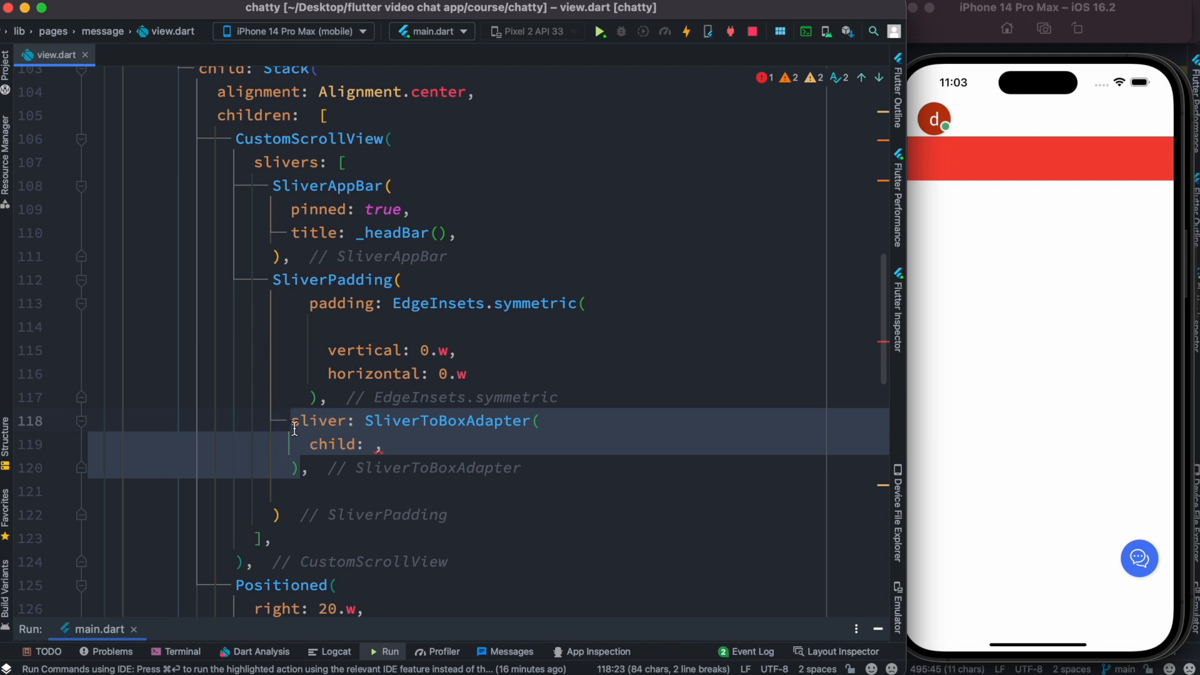
text(_headTabs(),)
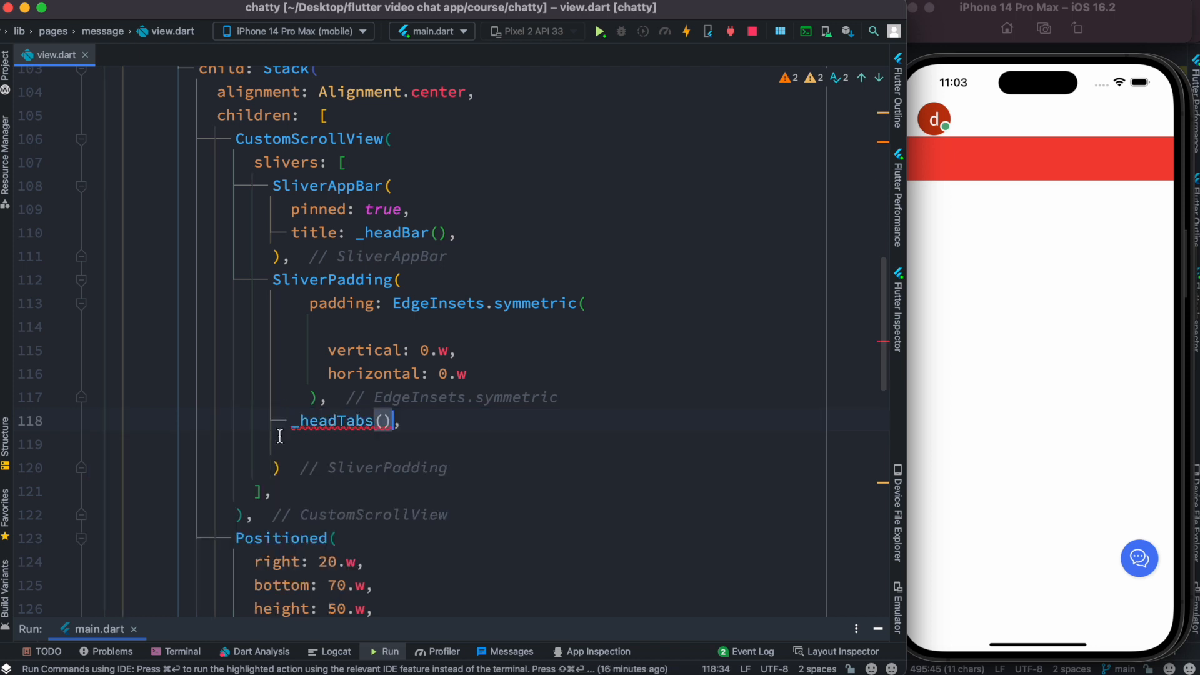
text(sliver:)
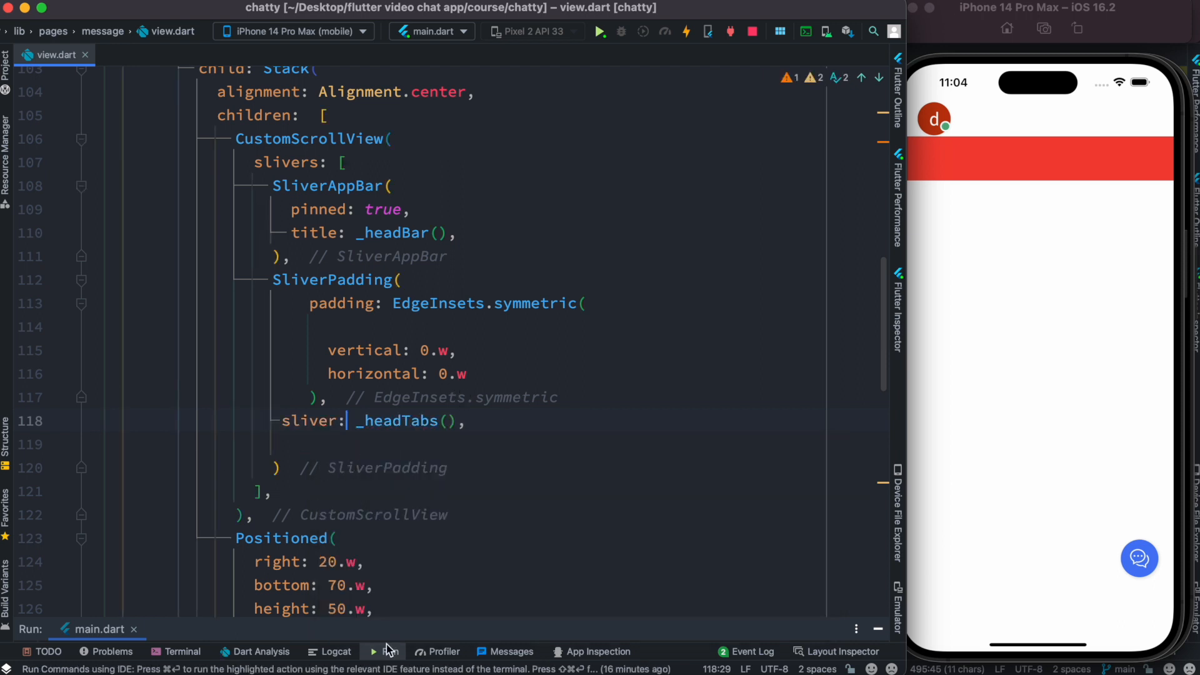
click(381, 651)
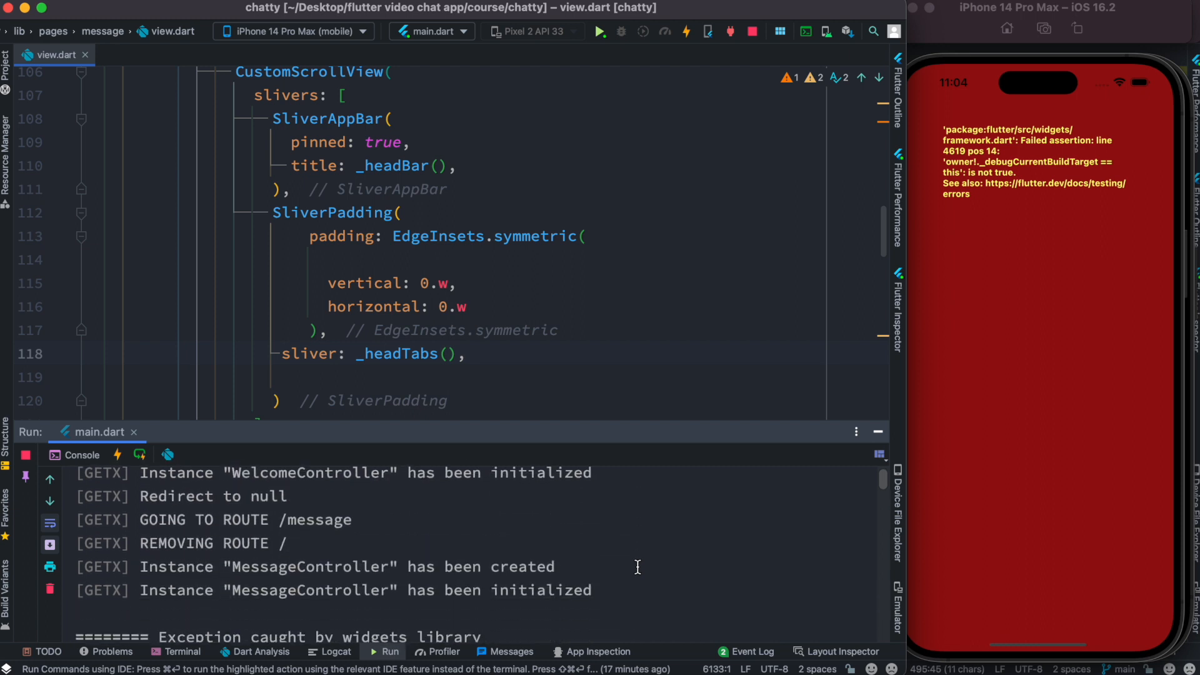
Read the RenderSliverPadding exception in the console and retype sliver: SliverToBoxAdapter( on line 118
scroll(down, 3)
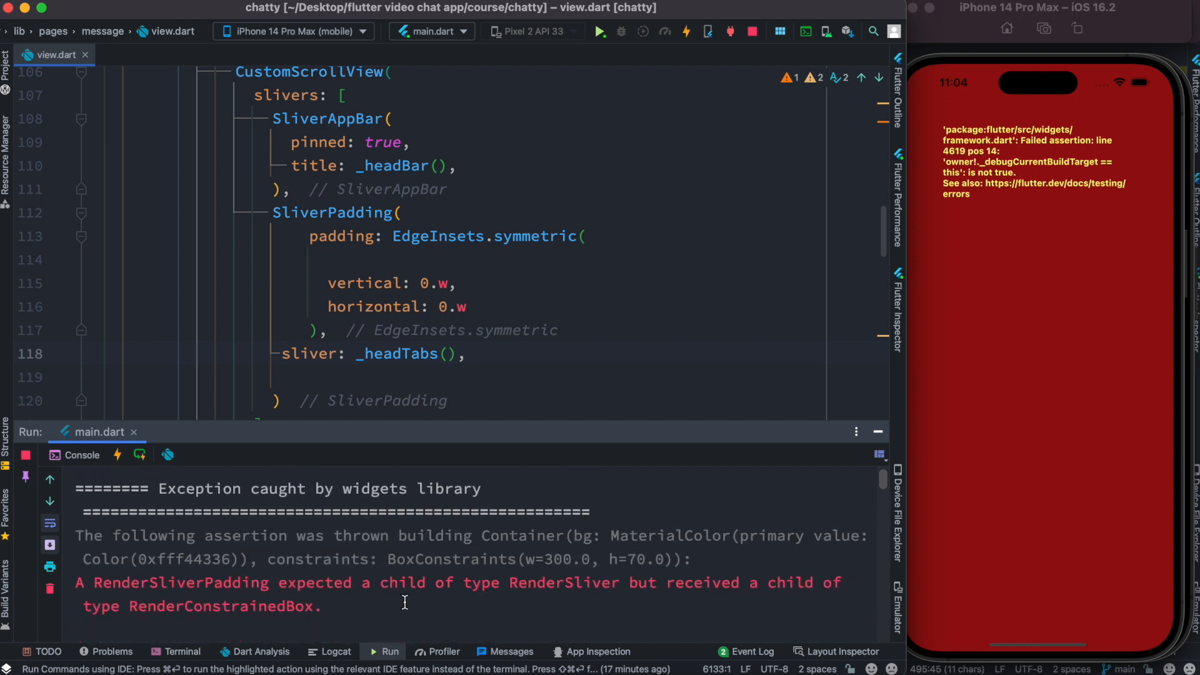
mouse_move(205, 596)
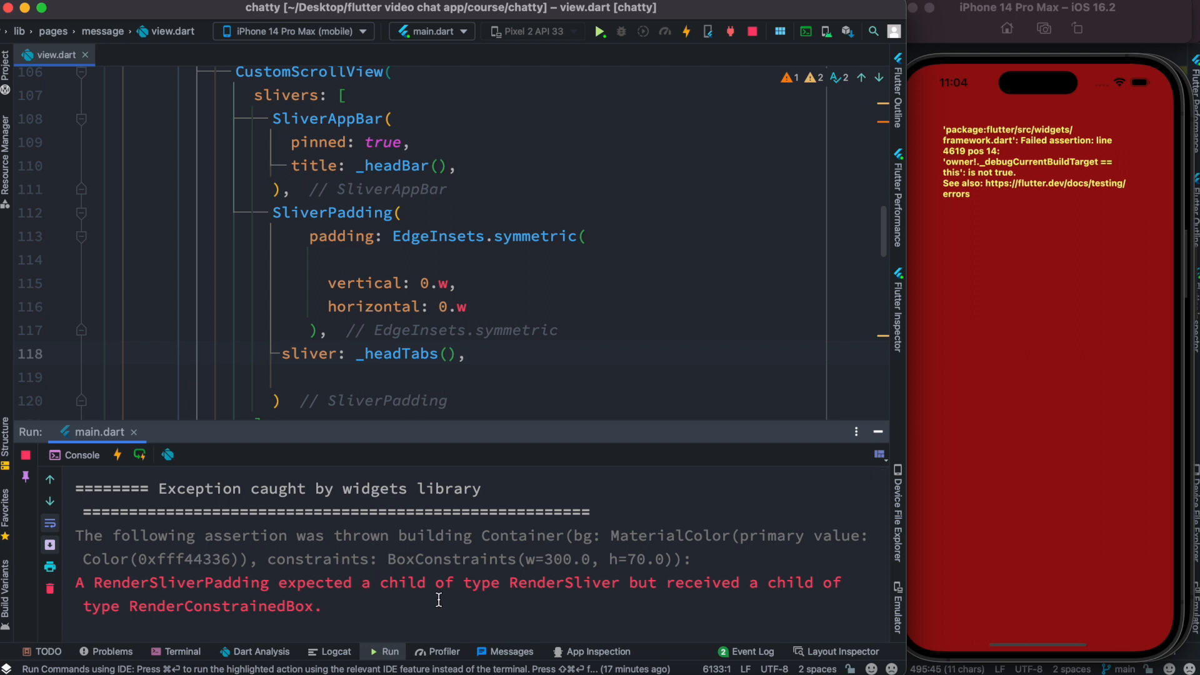
mouse_move(570, 583)
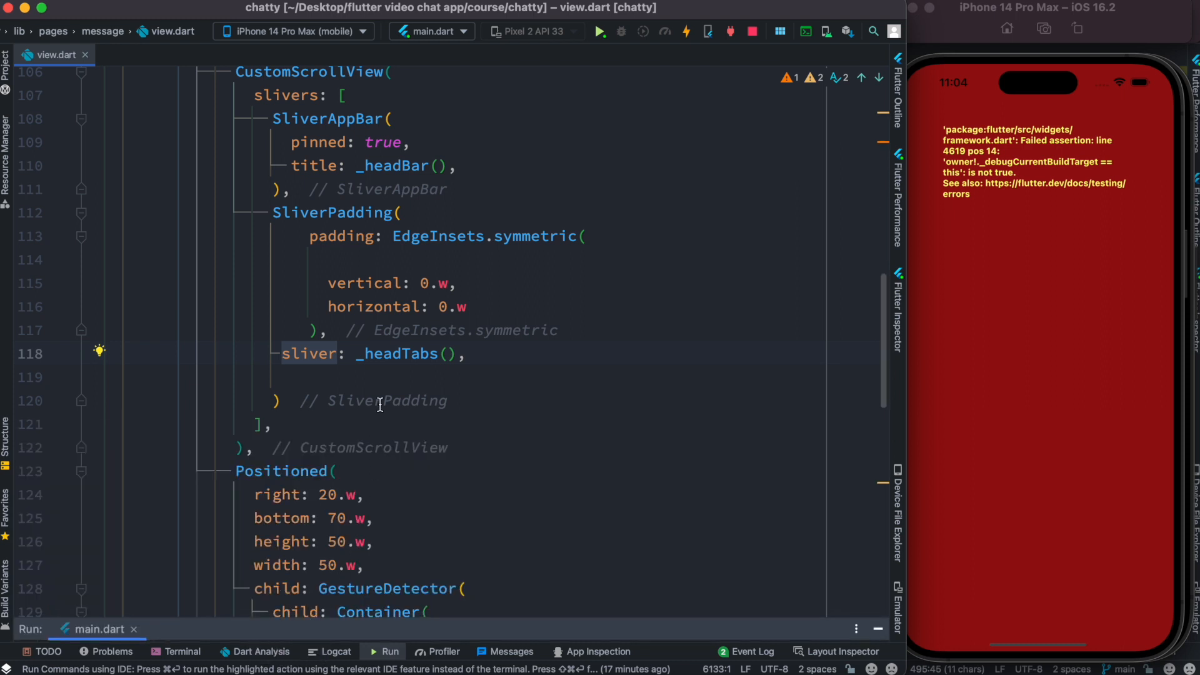
click(274, 400)
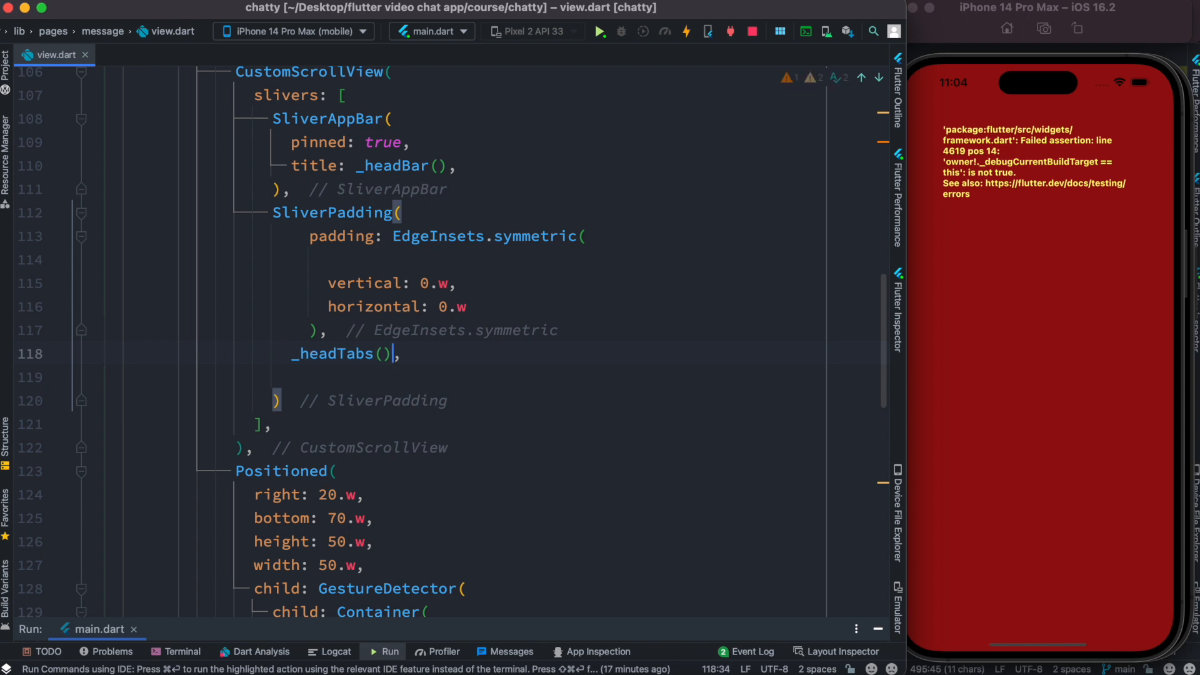
text(sliver: SliverToBoxAdapter()
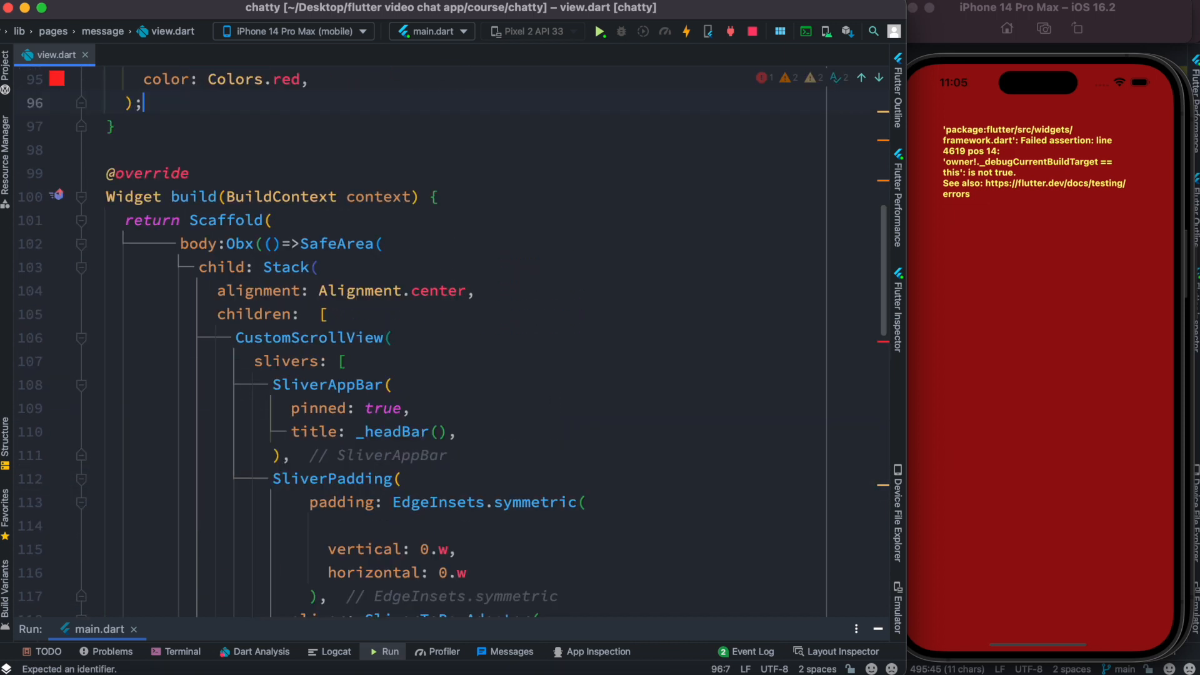
Reload and check the restored red bar in the iOS Simulator
scroll(down, 3)
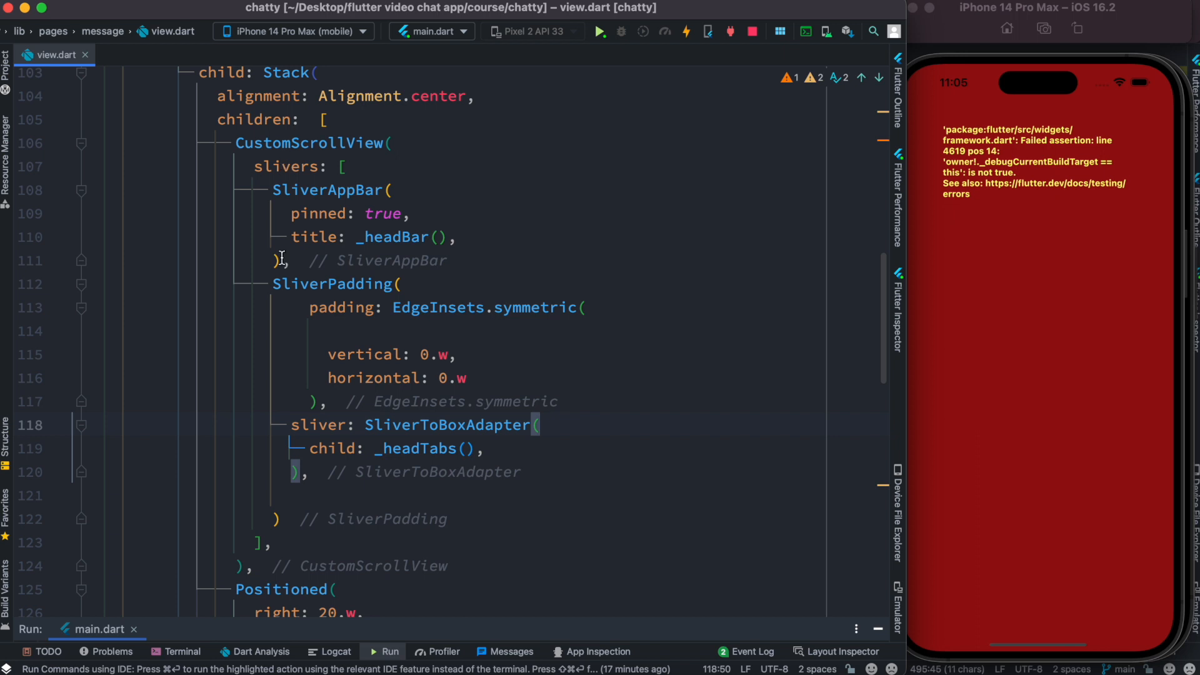
mouse_move(426, 448)
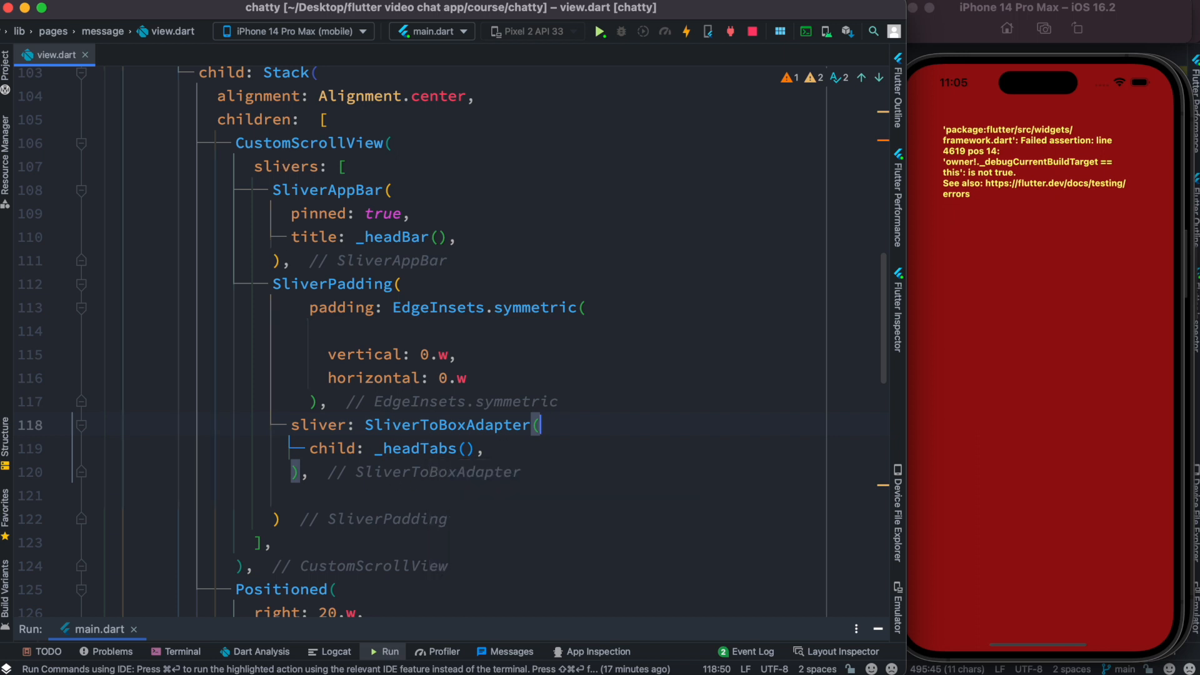
click(600, 32)
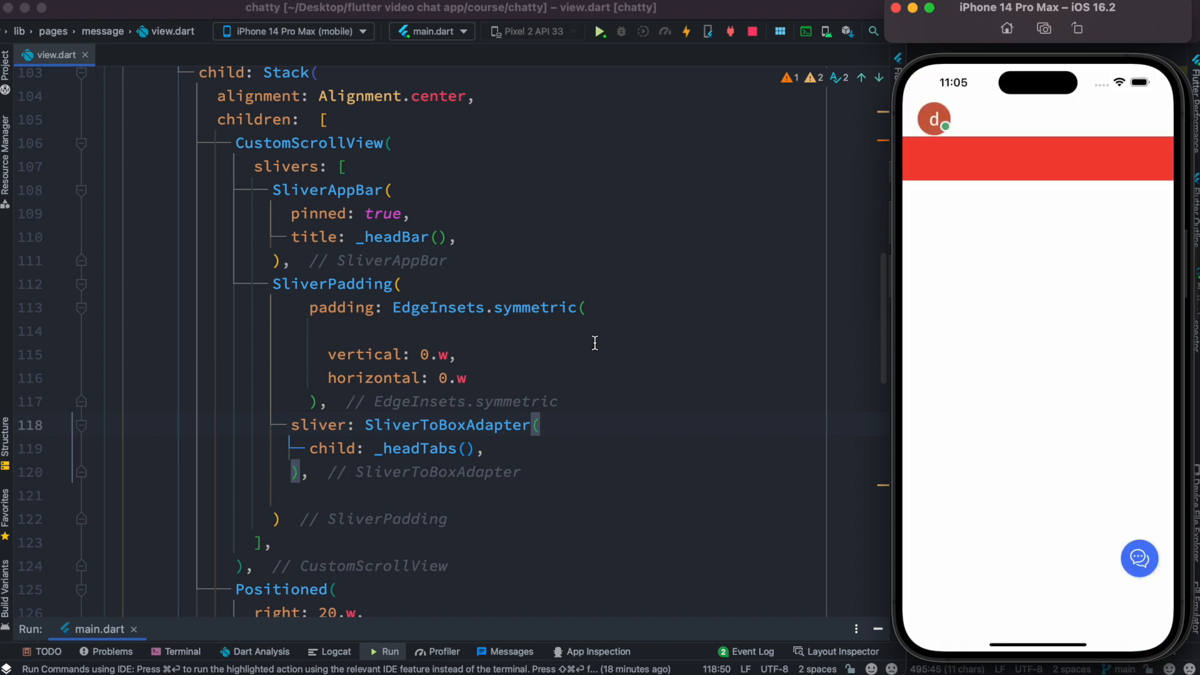
scroll(up, 3)
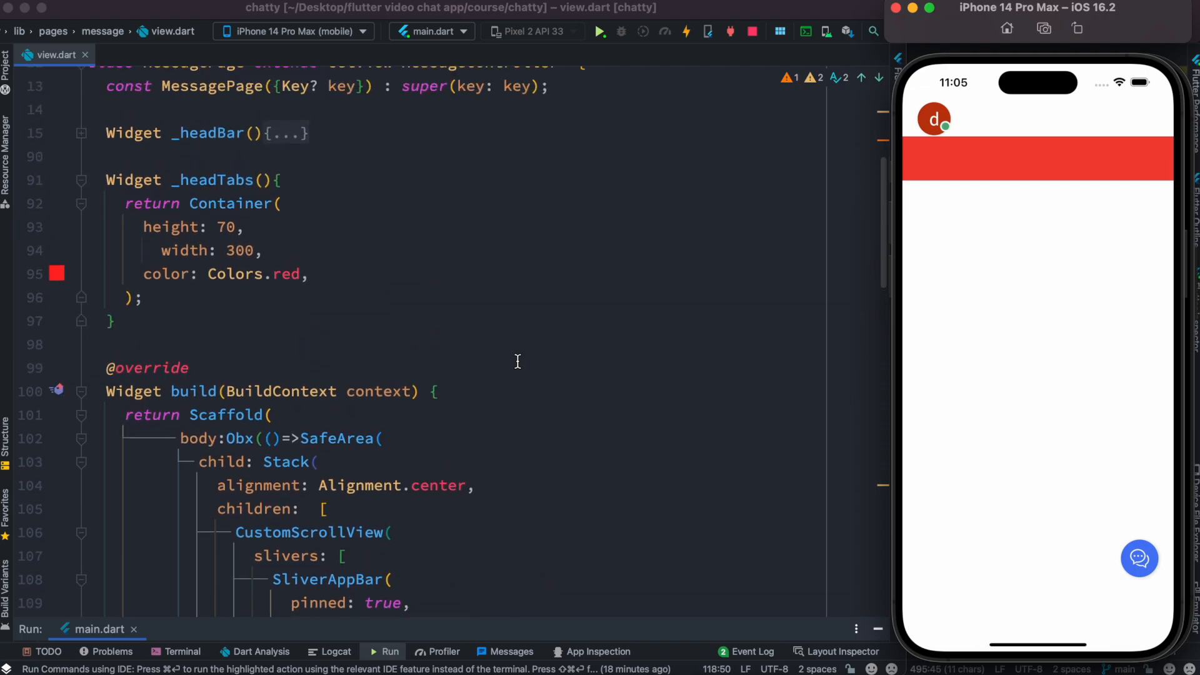